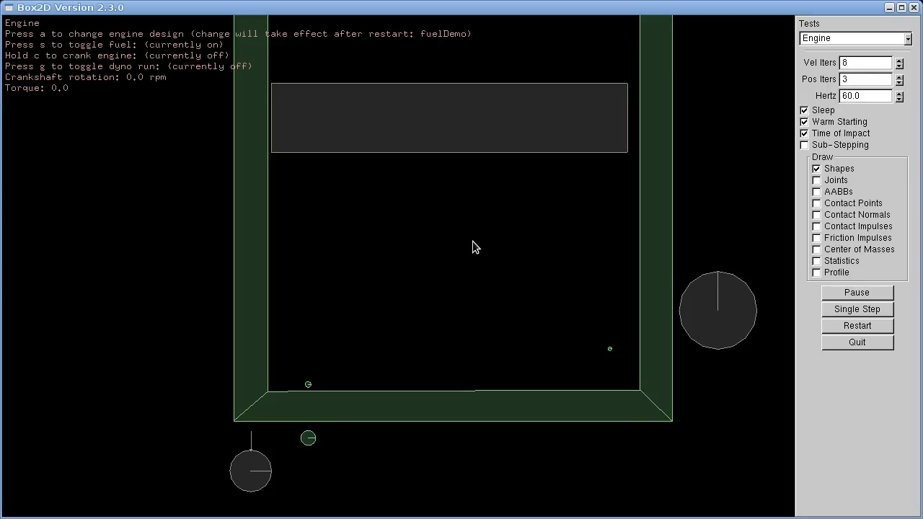
{"action": "mouse_move", "coordinate": [426, 263]}
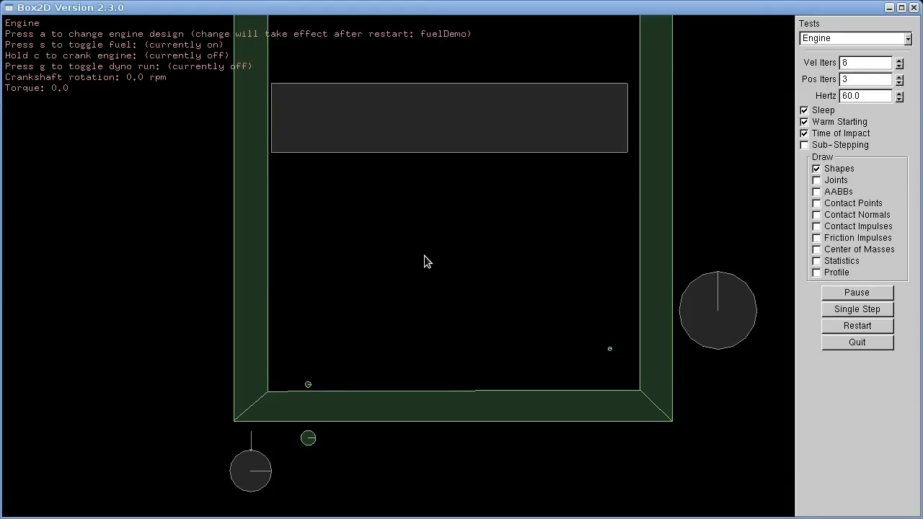
{"action": "mouse_move", "coordinate": [430, 266]}
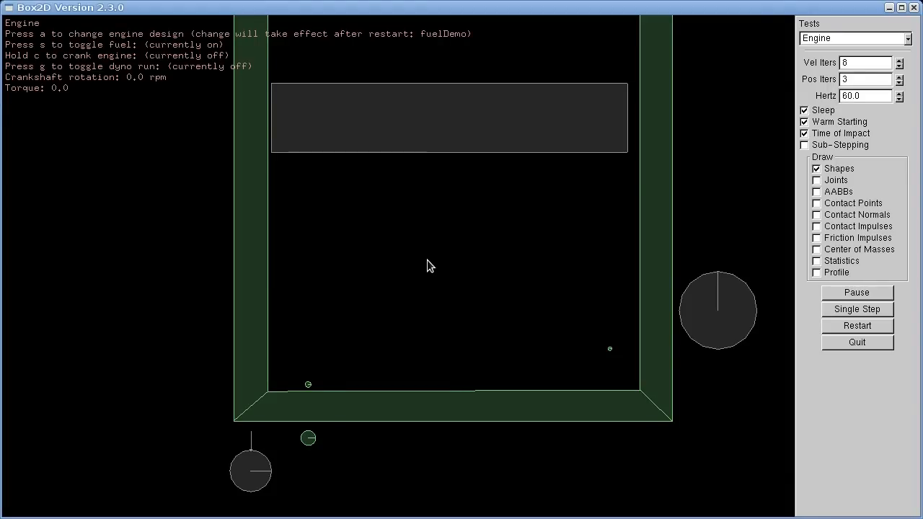
{"action": "mouse_move", "coordinate": [424, 274]}
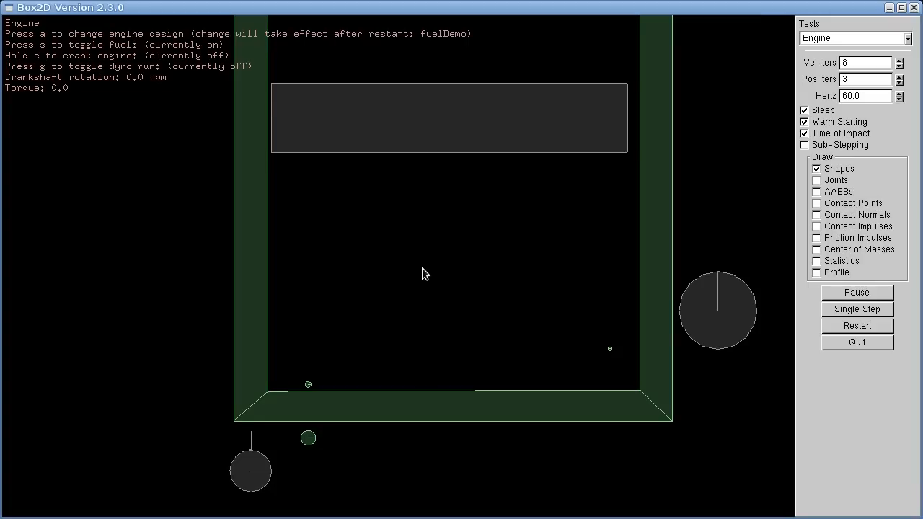
{"action": "mouse_move", "coordinate": [426, 301]}
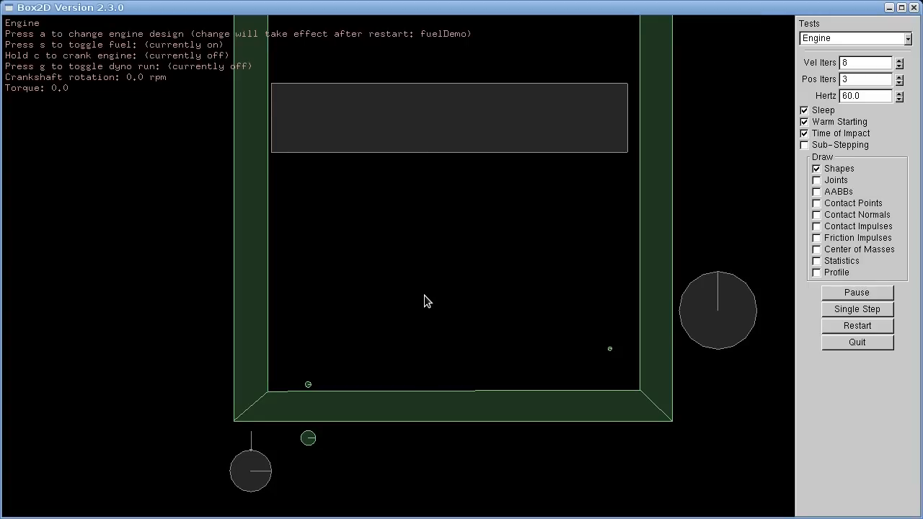
{"action": "mouse_move", "coordinate": [439, 295]}
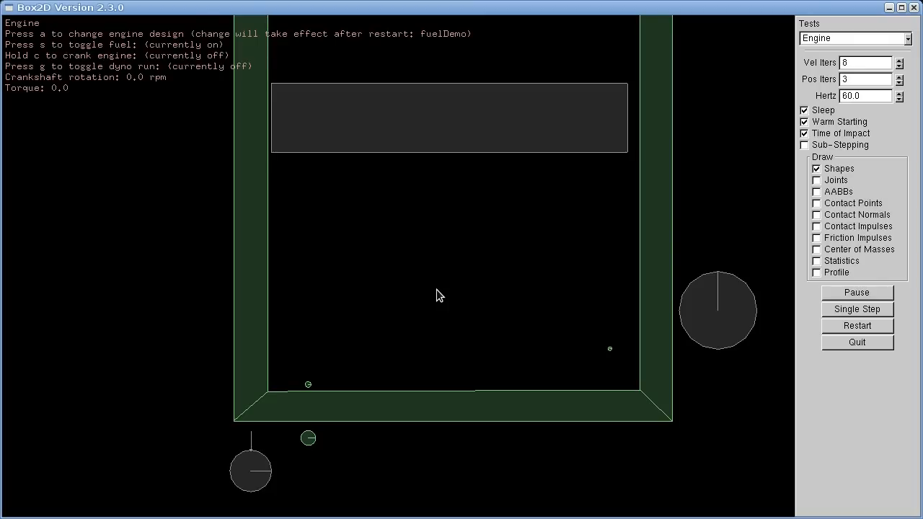
{"action": "mouse_move", "coordinate": [454, 281]}
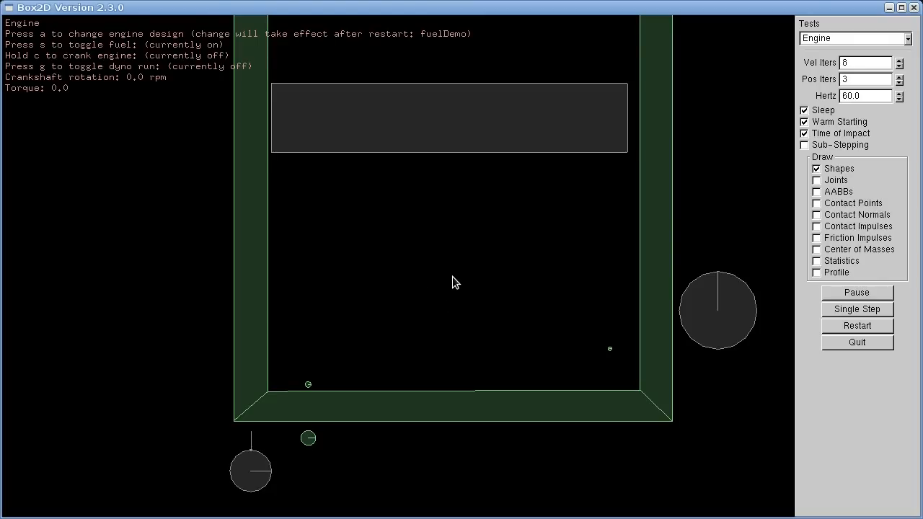
{"action": "mouse_move", "coordinate": [451, 285]}
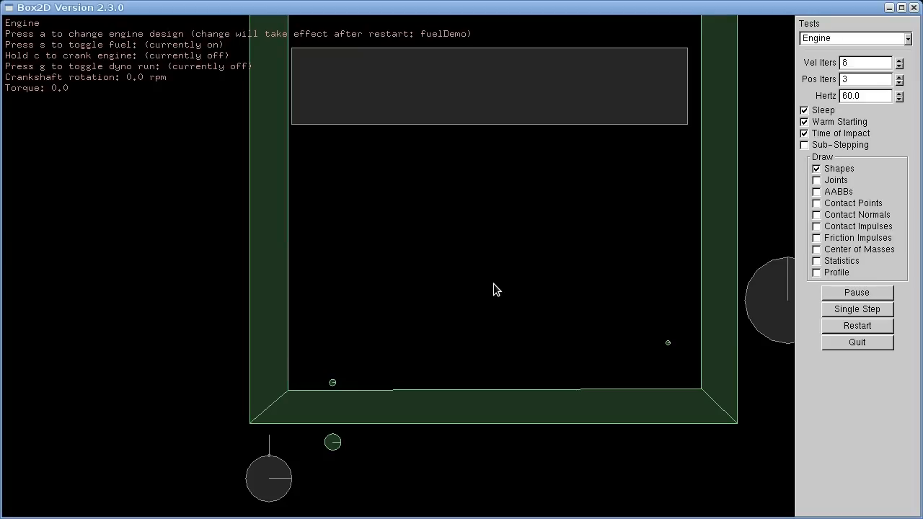
{"action": "mouse_move", "coordinate": [484, 295]}
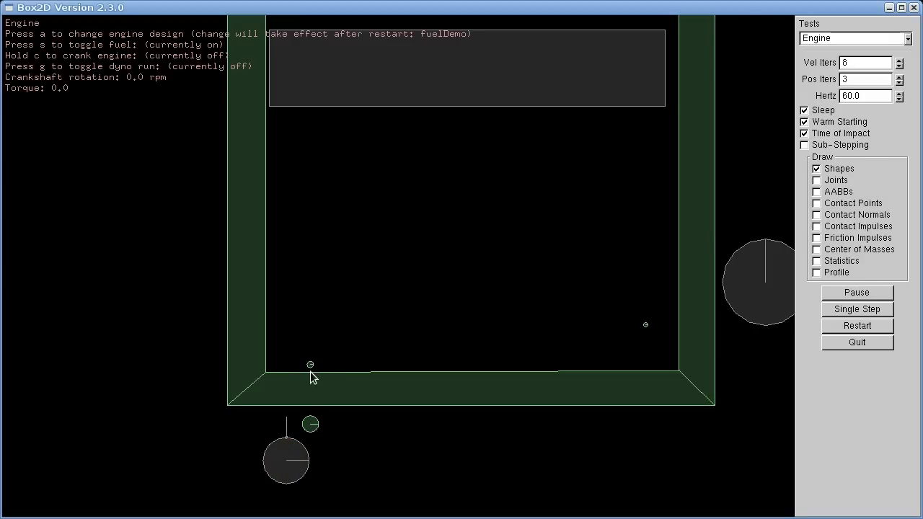
{"action": "mouse_move", "coordinate": [313, 388]}
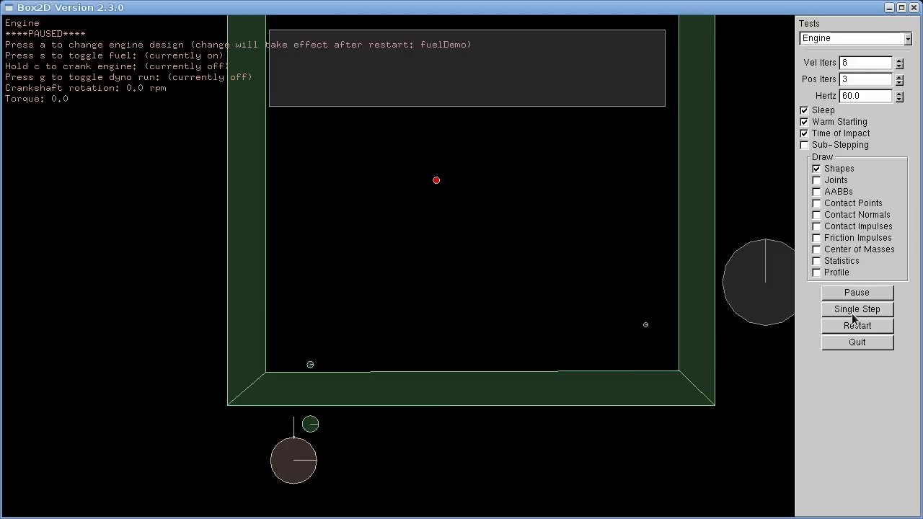
Single-step the paused engine seven frames until a second fuel particle enters the cylinder
{"action": "left_click", "coordinate": [856, 309]}
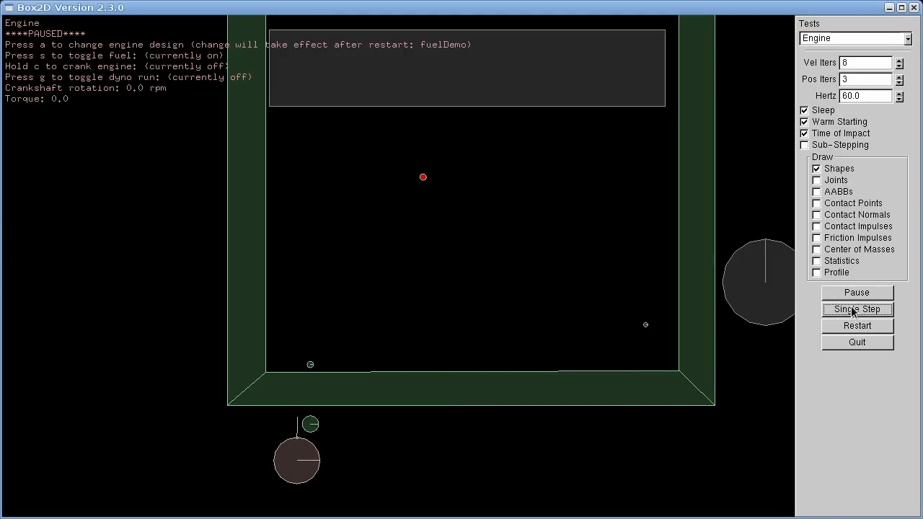
{"action": "left_click", "coordinate": [856, 309]}
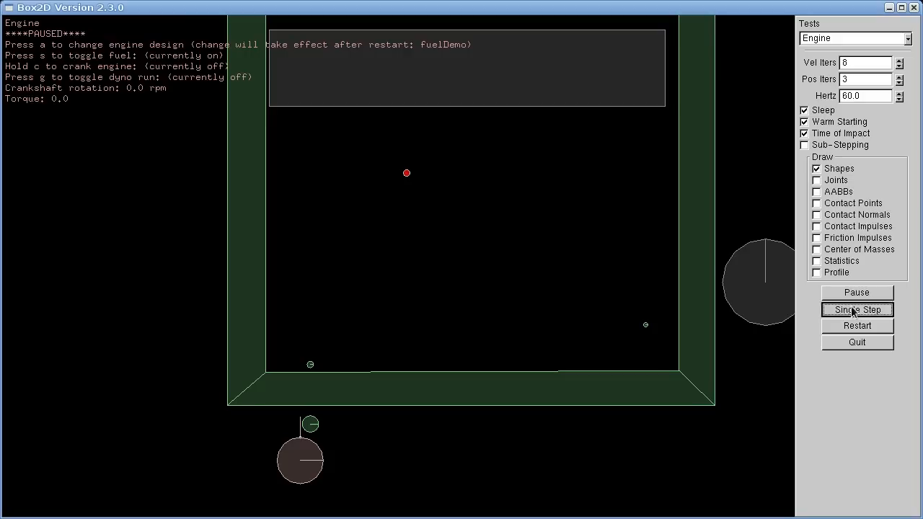
{"action": "left_click", "coordinate": [858, 309]}
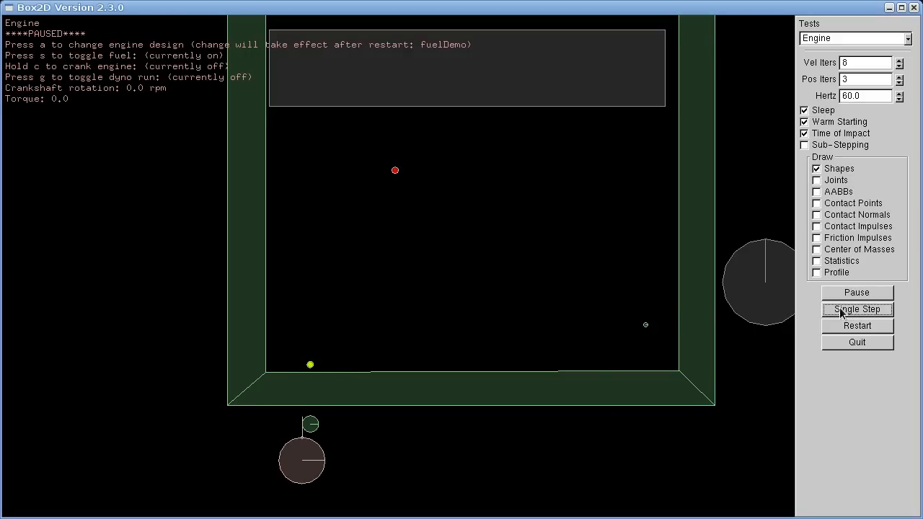
{"action": "left_click", "coordinate": [856, 308]}
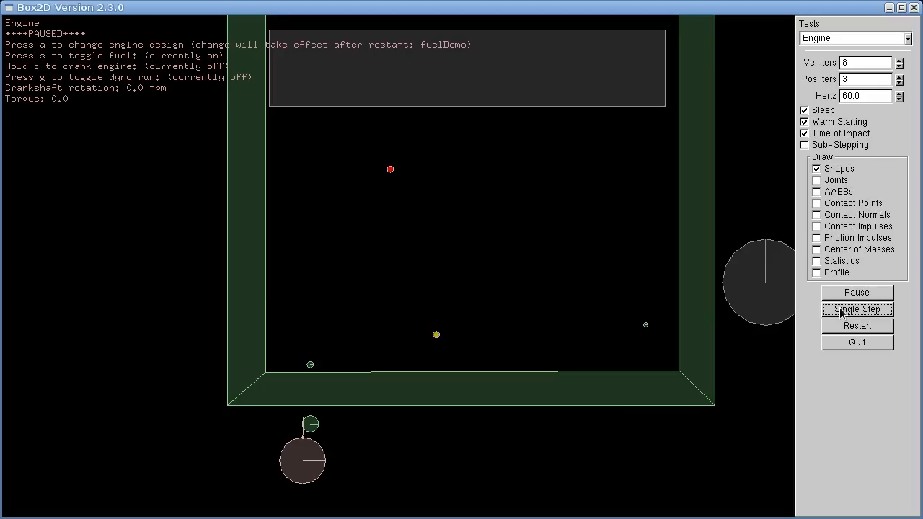
{"action": "left_click", "coordinate": [856, 308]}
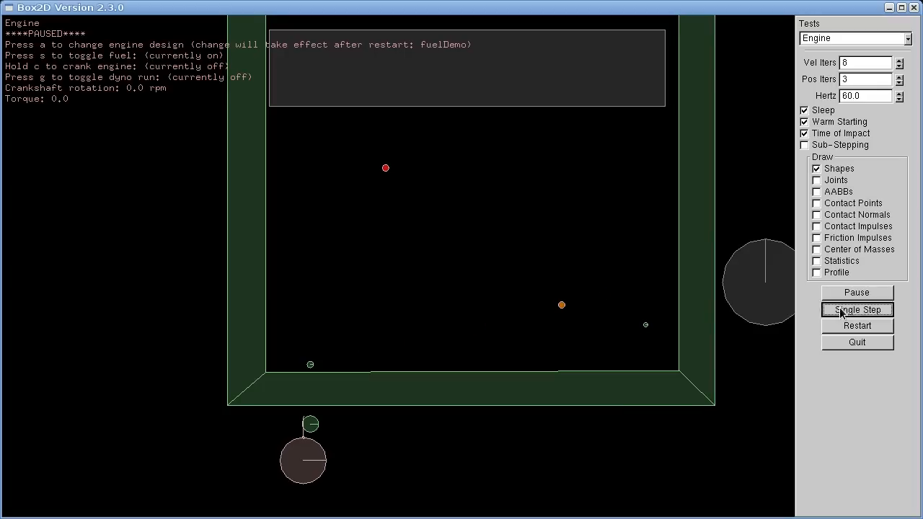
{"action": "left_click", "coordinate": [856, 309]}
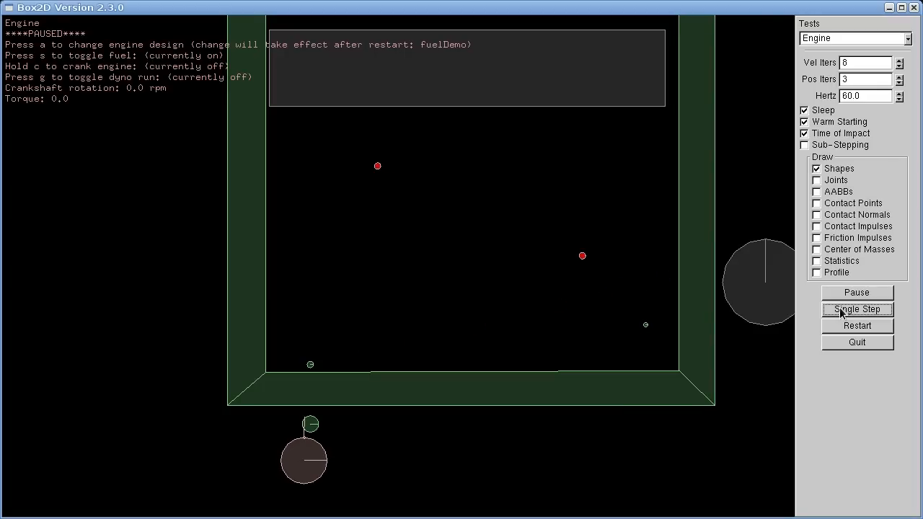
{"action": "left_click", "coordinate": [856, 309]}
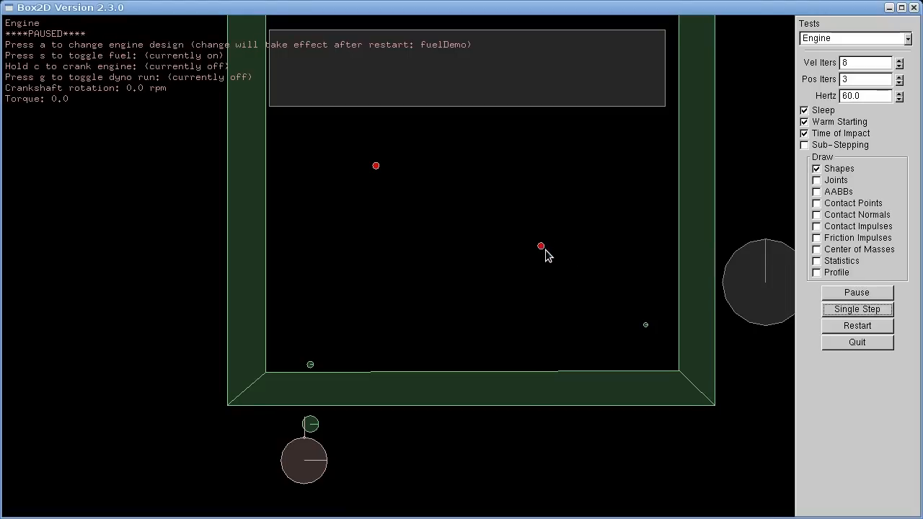
{"action": "mouse_move", "coordinate": [378, 173]}
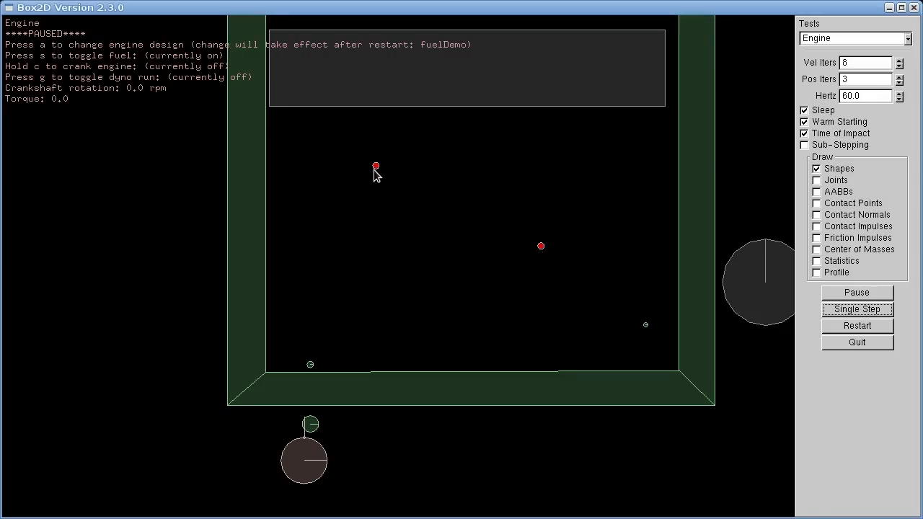
{"action": "mouse_move", "coordinate": [431, 233]}
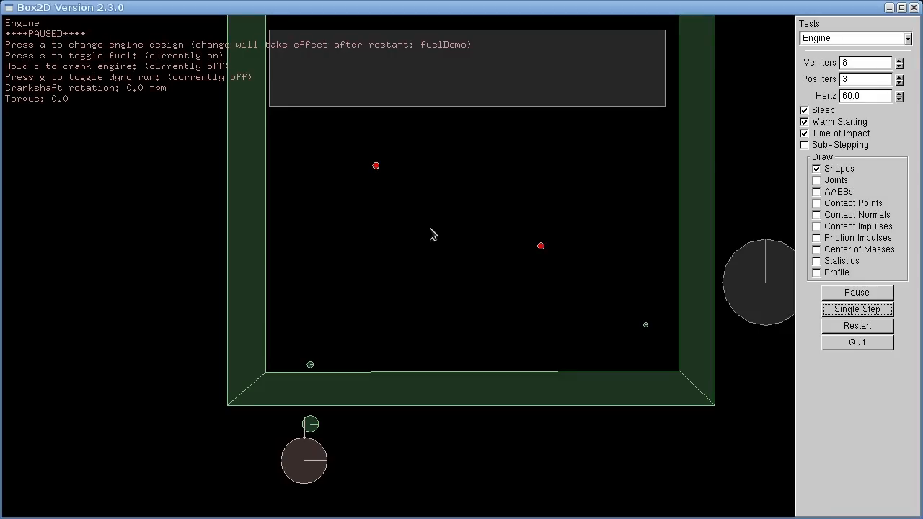
{"action": "mouse_move", "coordinate": [424, 80]}
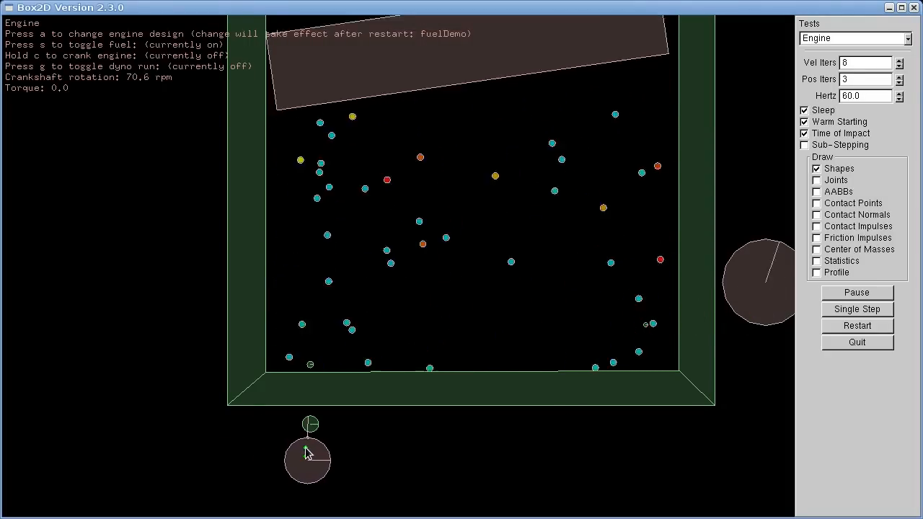
Pause the running engine once fuel fills the cylinder and the crankshaft reaches about 84 rpm
{"action": "left_click", "coordinate": [856, 291]}
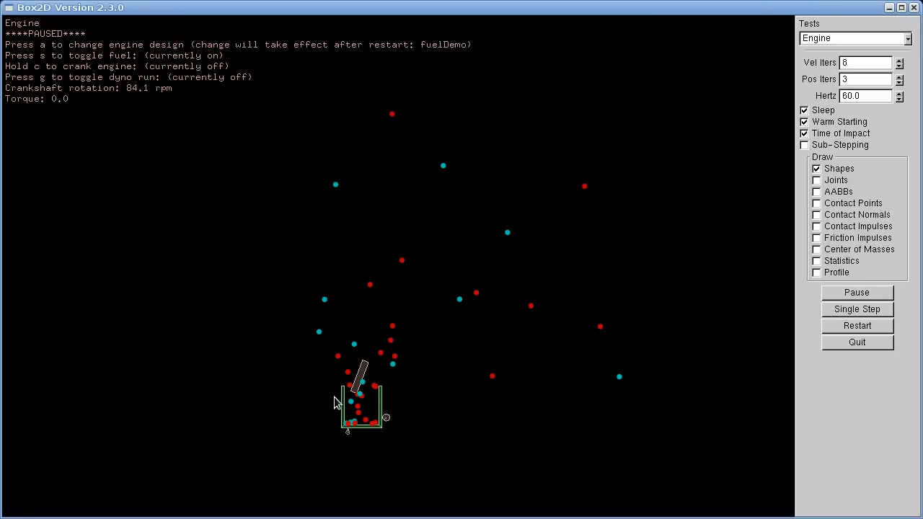
{"action": "mouse_move", "coordinate": [408, 395]}
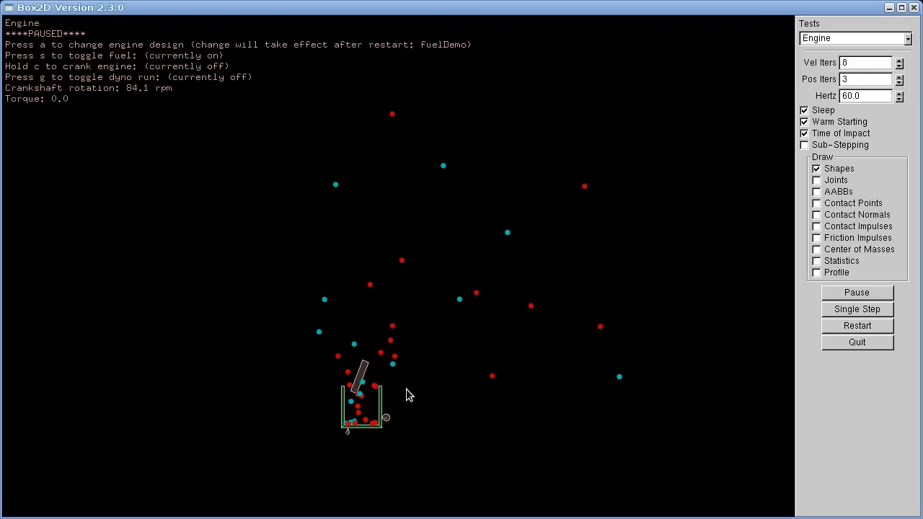
{"action": "mouse_move", "coordinate": [441, 265]}
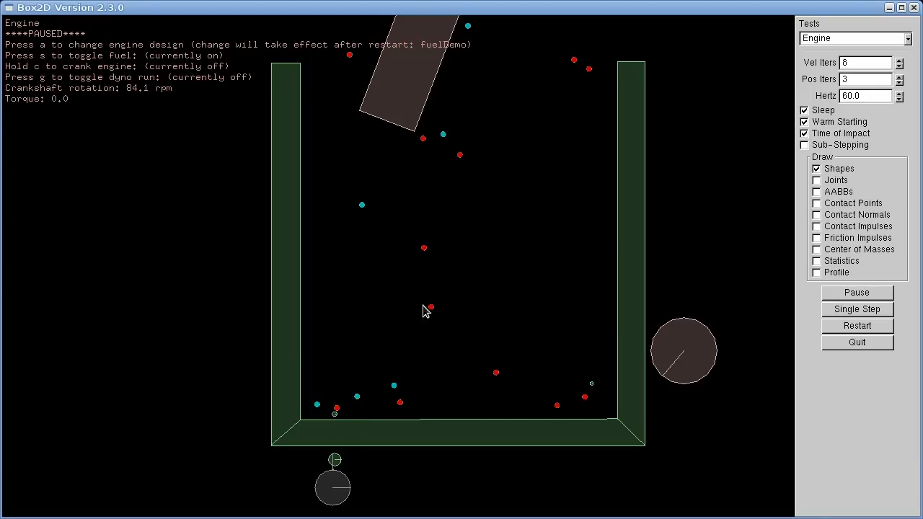
{"action": "mouse_move", "coordinate": [496, 273]}
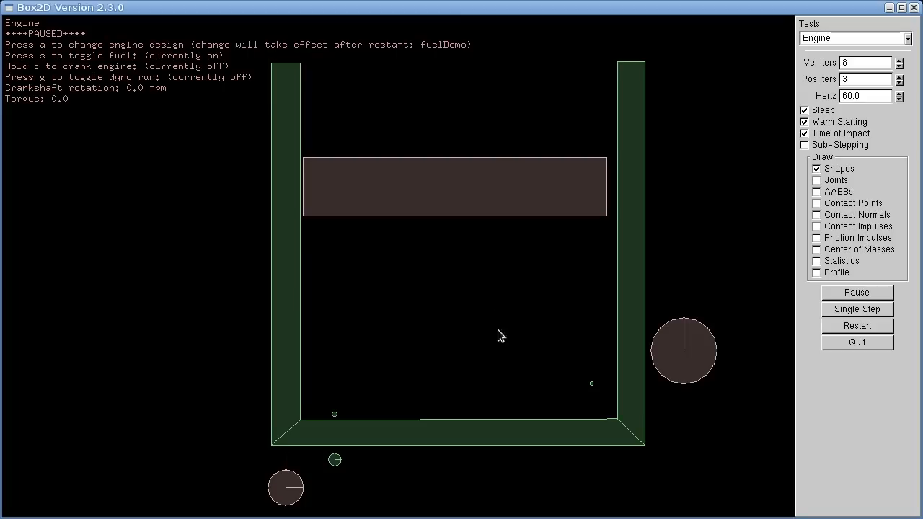
{"action": "mouse_move", "coordinate": [706, 361]}
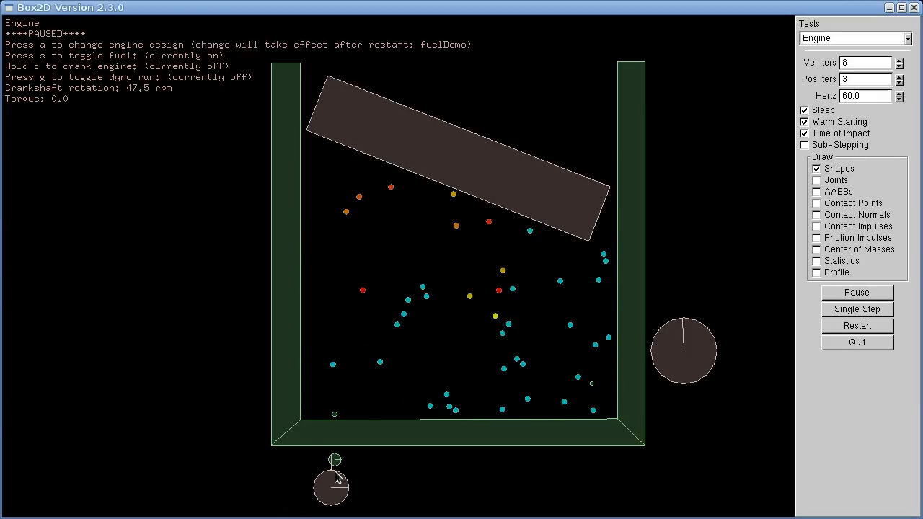
{"action": "mouse_move", "coordinate": [535, 377]}
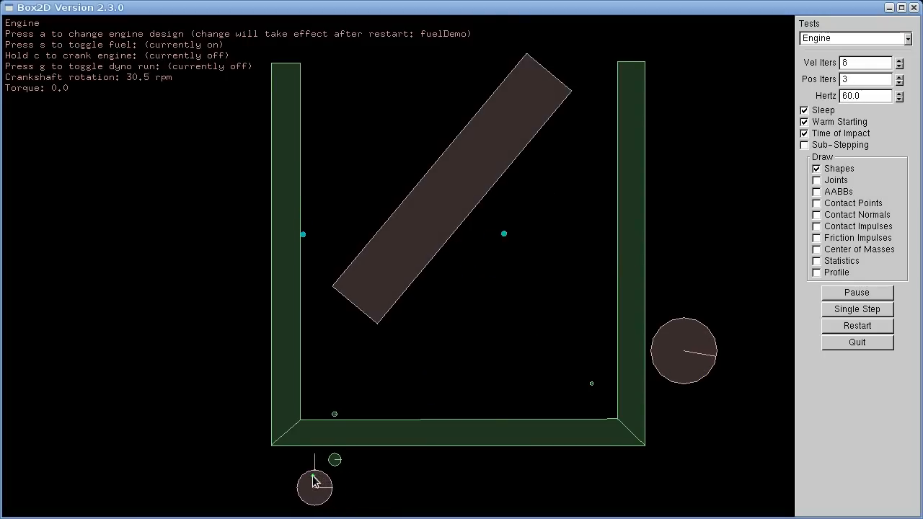
{"action": "mouse_move", "coordinate": [678, 340]}
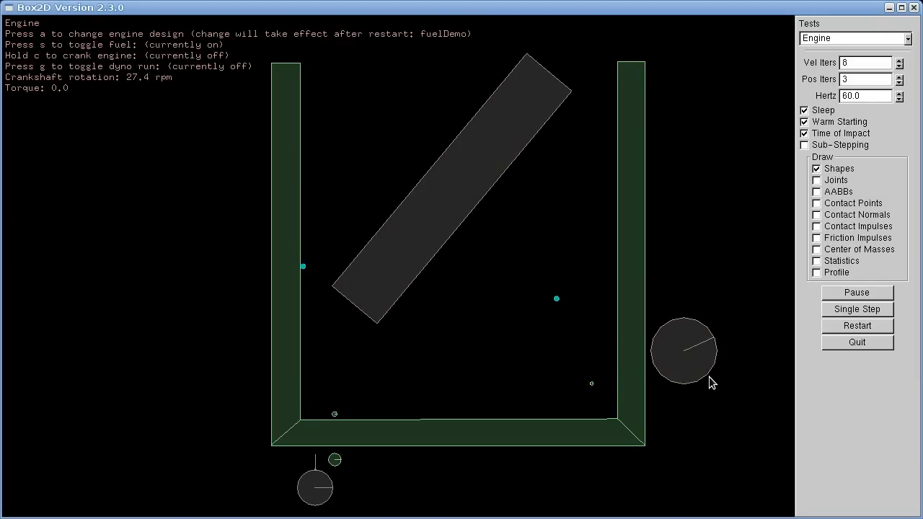
{"action": "key", "text": "a"}
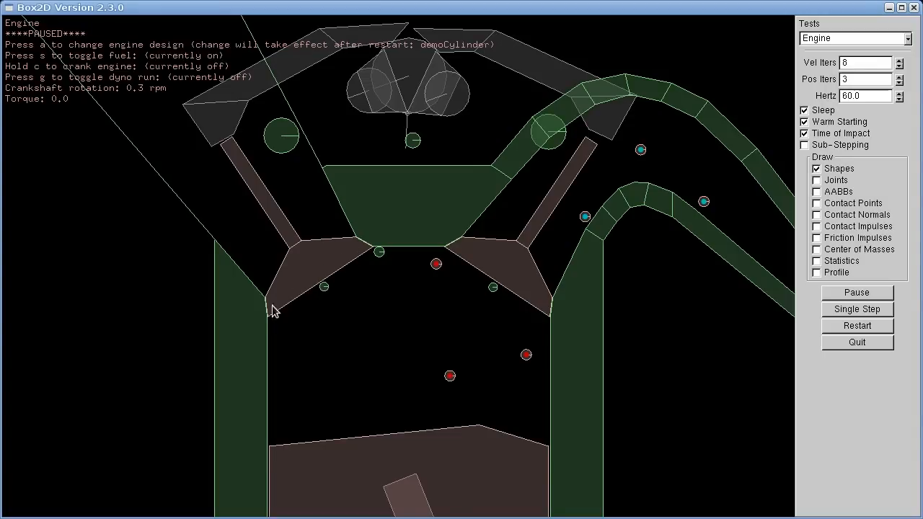
{"action": "mouse_move", "coordinate": [343, 245]}
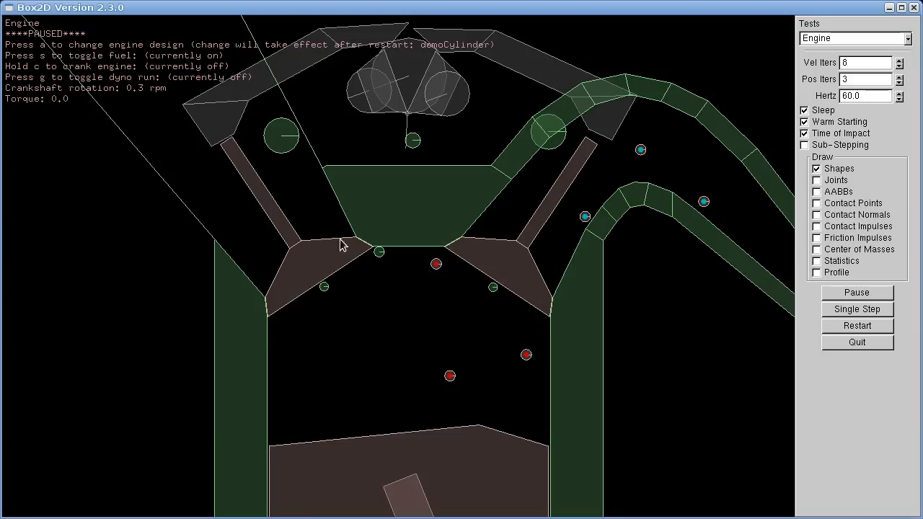
{"action": "mouse_move", "coordinate": [435, 277]}
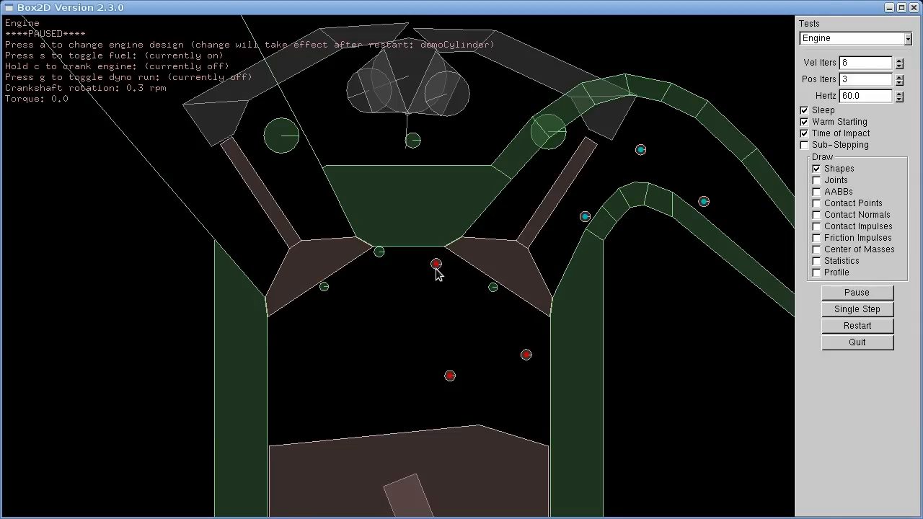
{"action": "mouse_move", "coordinate": [456, 282]}
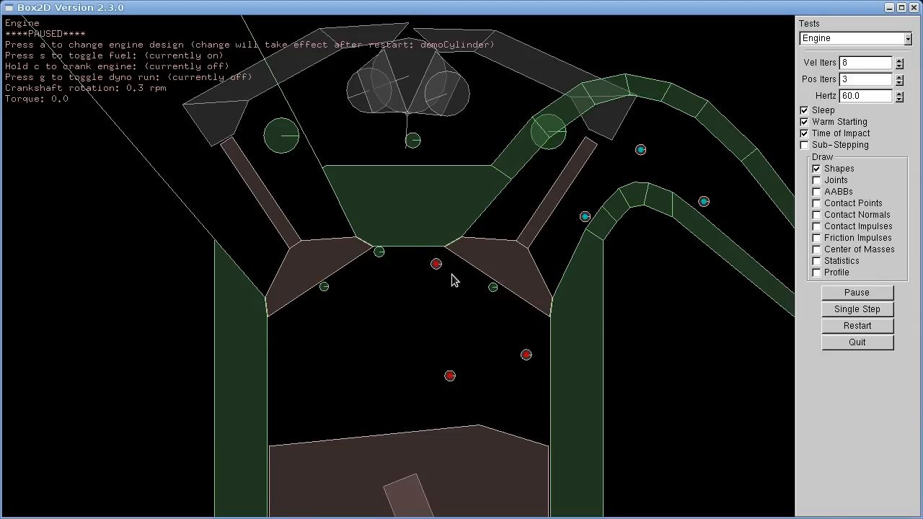
{"action": "mouse_move", "coordinate": [337, 289]}
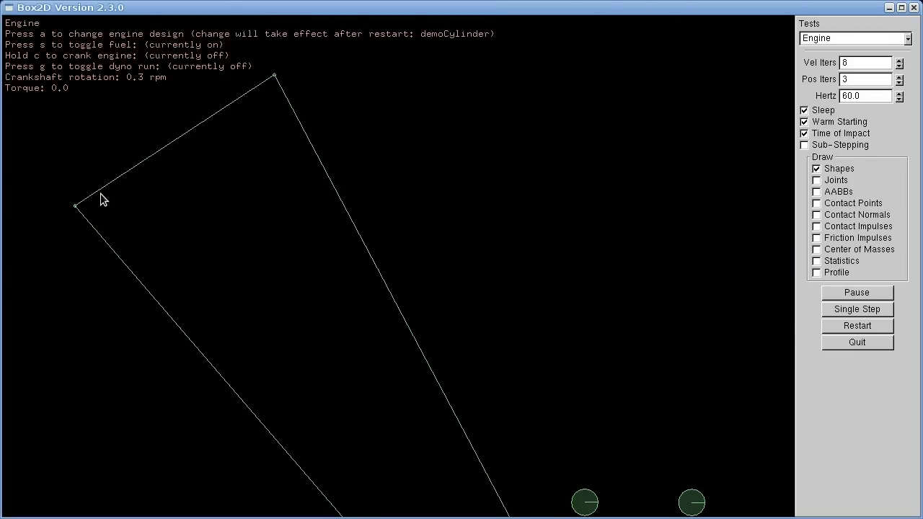
{"action": "mouse_move", "coordinate": [269, 85]}
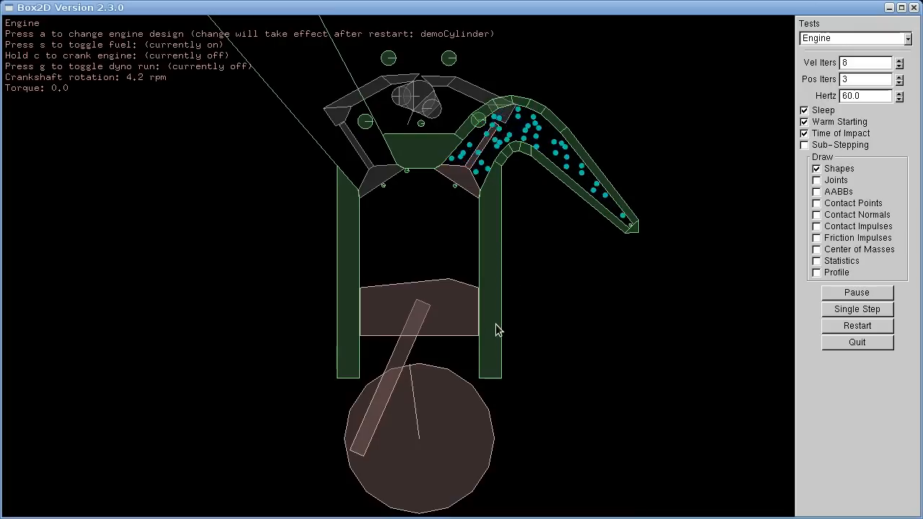
{"action": "key", "text": "a"}
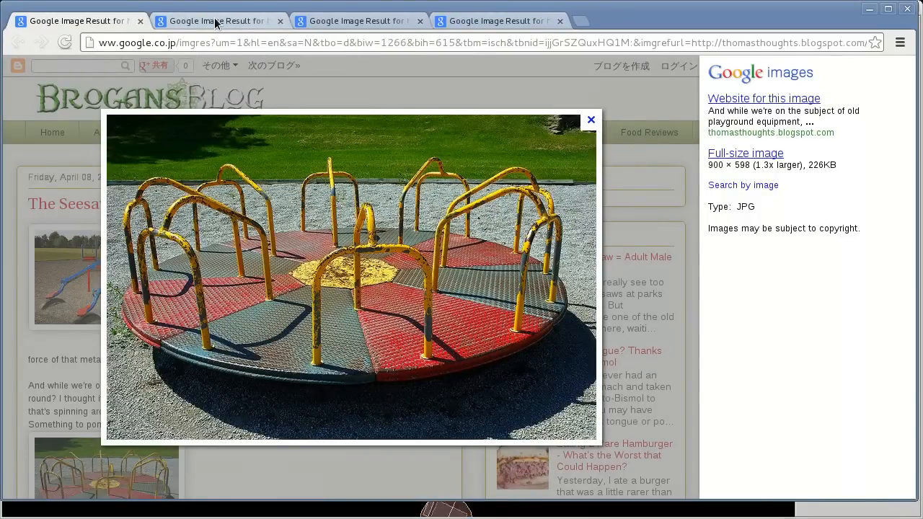
Bring the second Google Images tab forward to view the motorcycle-on-dyno photo
{"action": "left_click", "coordinate": [216, 20]}
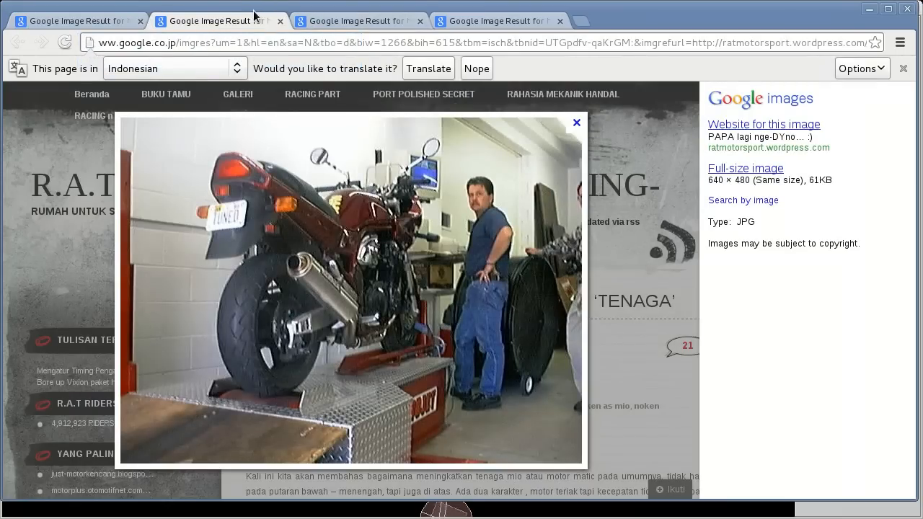
{"action": "mouse_move", "coordinate": [252, 14]}
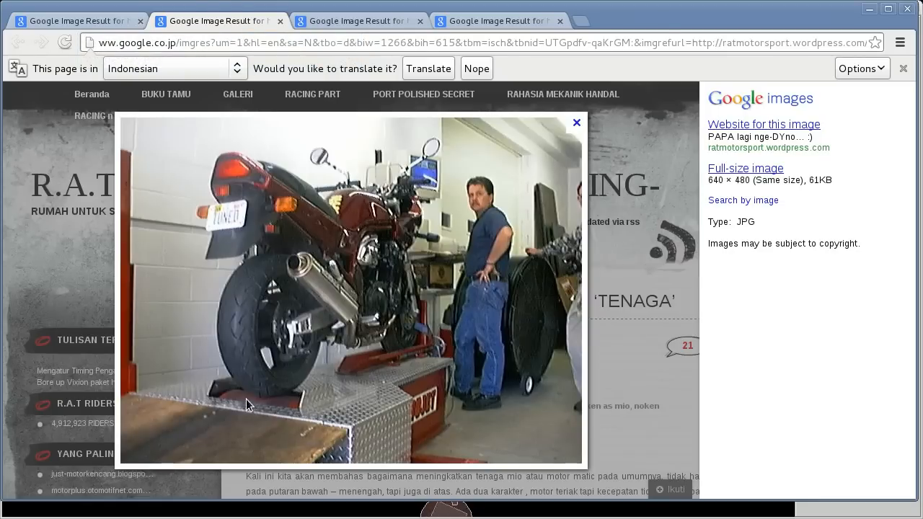
{"action": "mouse_move", "coordinate": [277, 384]}
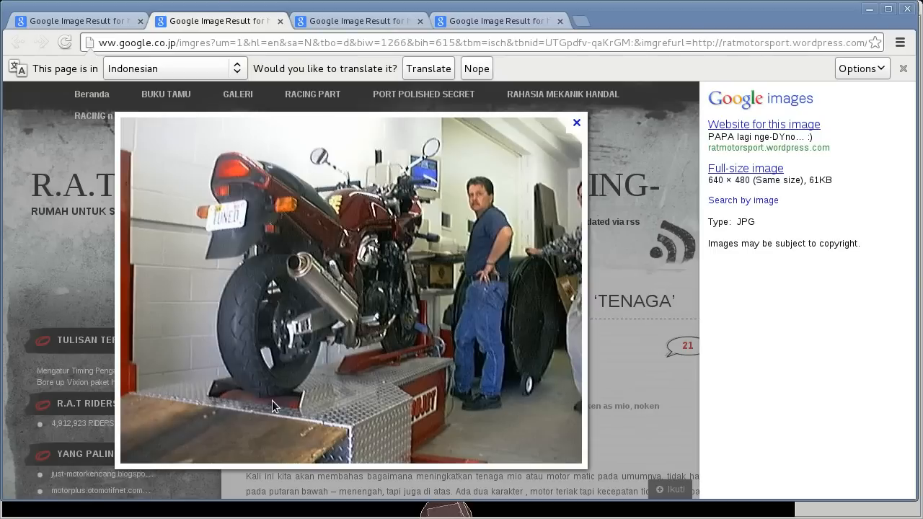
{"action": "mouse_move", "coordinate": [282, 407]}
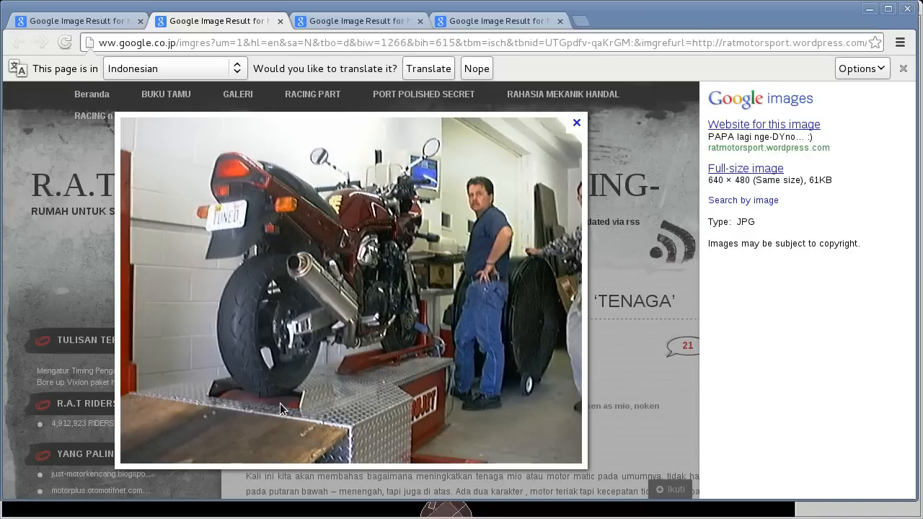
{"action": "mouse_move", "coordinate": [285, 404]}
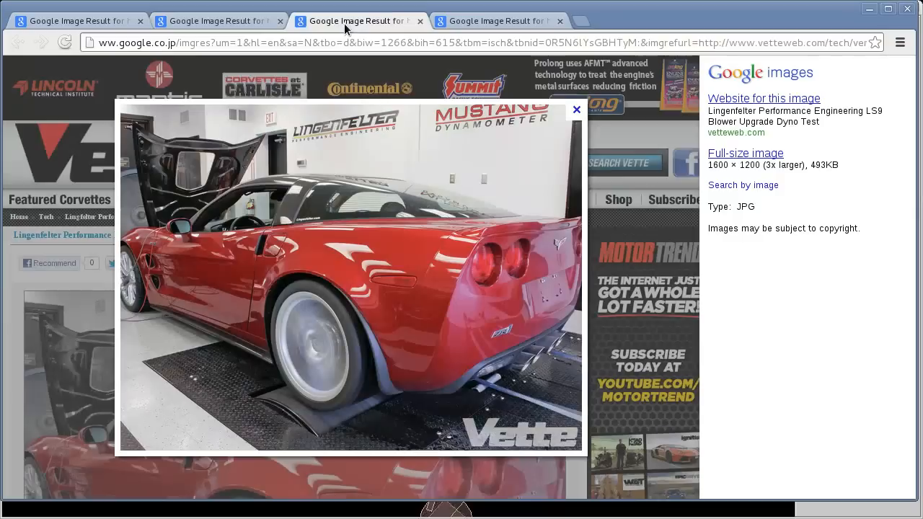
{"action": "mouse_move", "coordinate": [346, 418]}
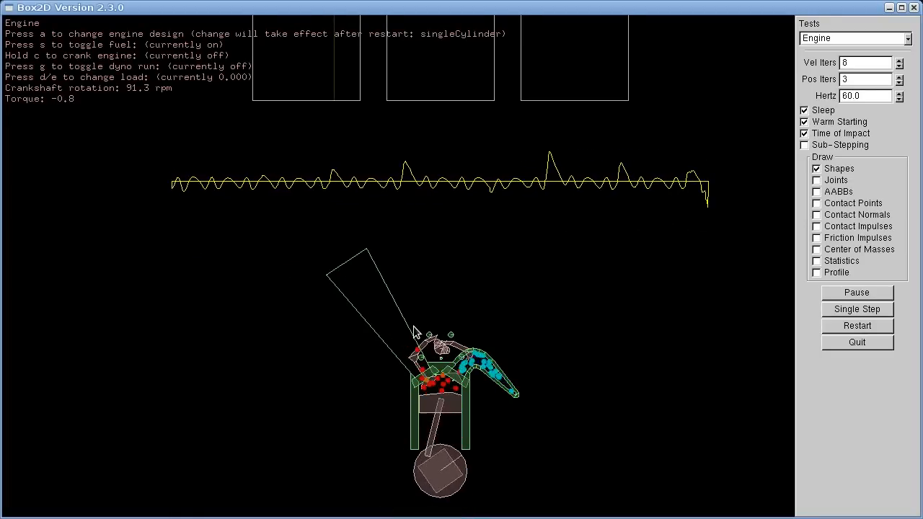
{"action": "mouse_move", "coordinate": [520, 253]}
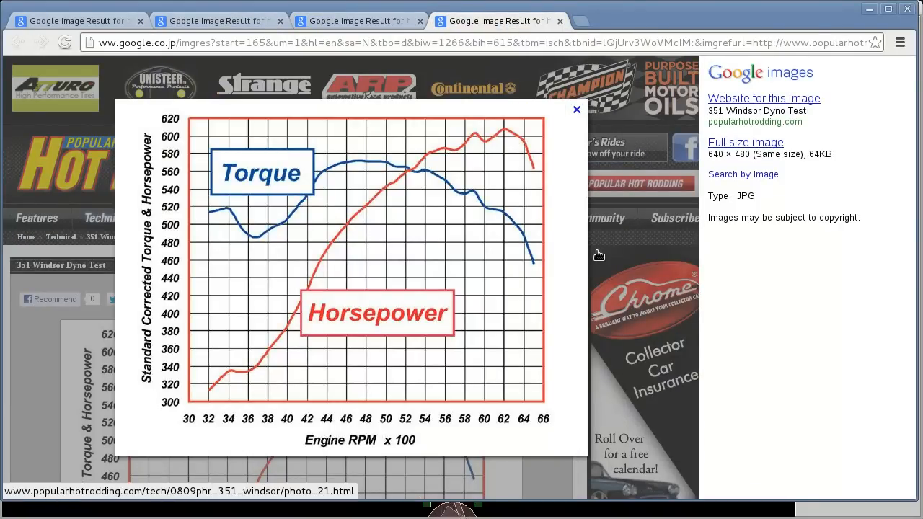
{"action": "mouse_move", "coordinate": [582, 337]}
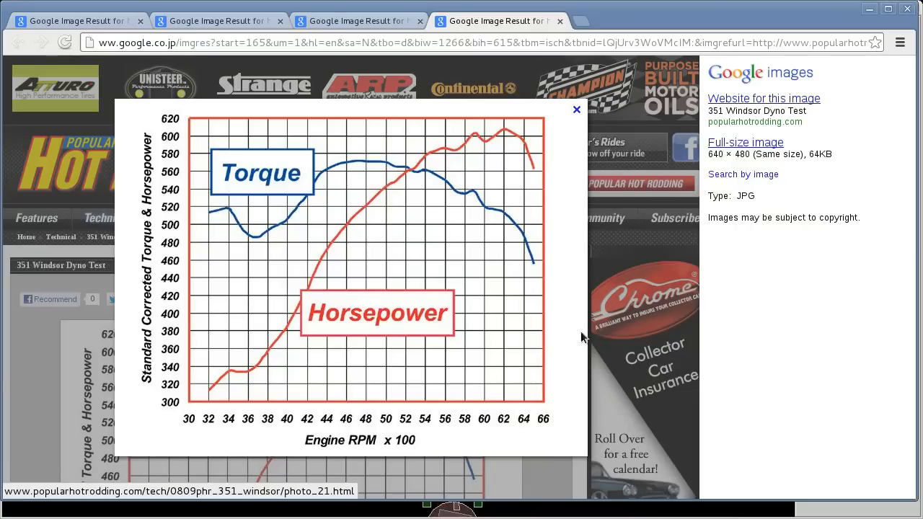
{"action": "mouse_move", "coordinate": [209, 397]}
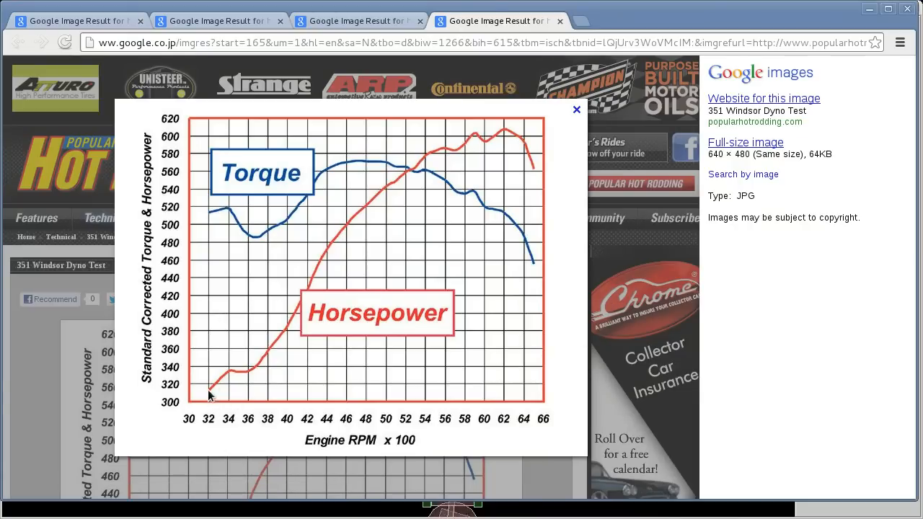
{"action": "mouse_move", "coordinate": [213, 392]}
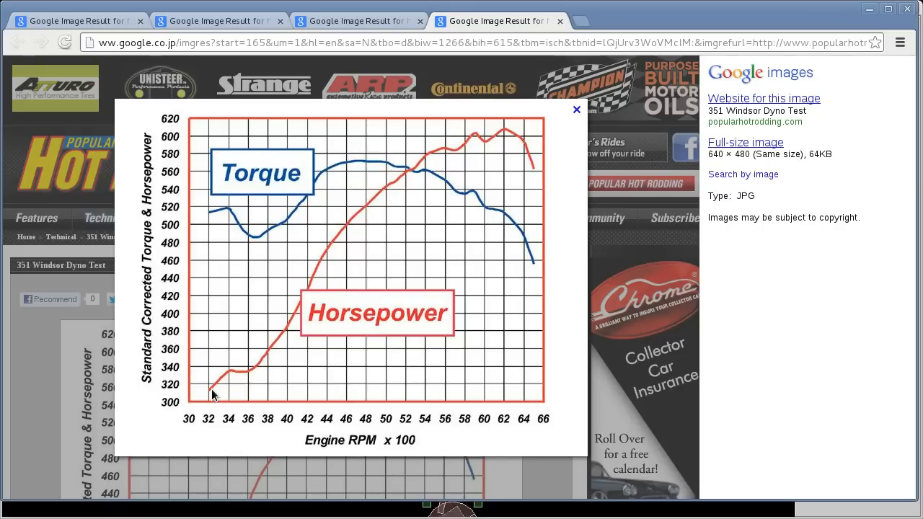
{"action": "mouse_move", "coordinate": [232, 378]}
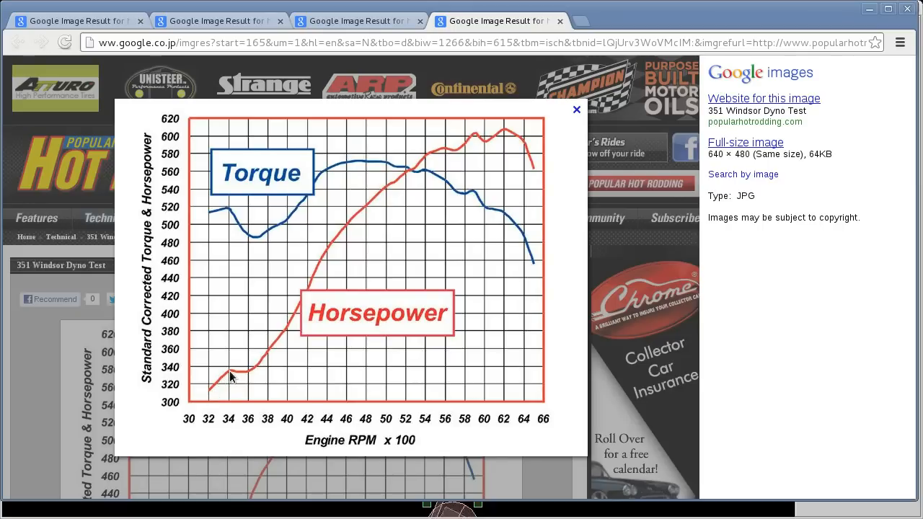
{"action": "mouse_move", "coordinate": [239, 374]}
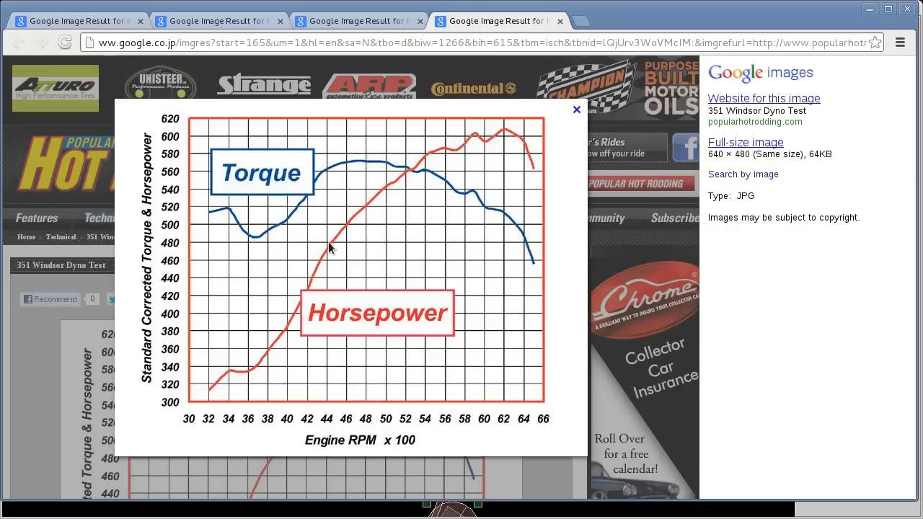
{"action": "mouse_move", "coordinate": [264, 196]}
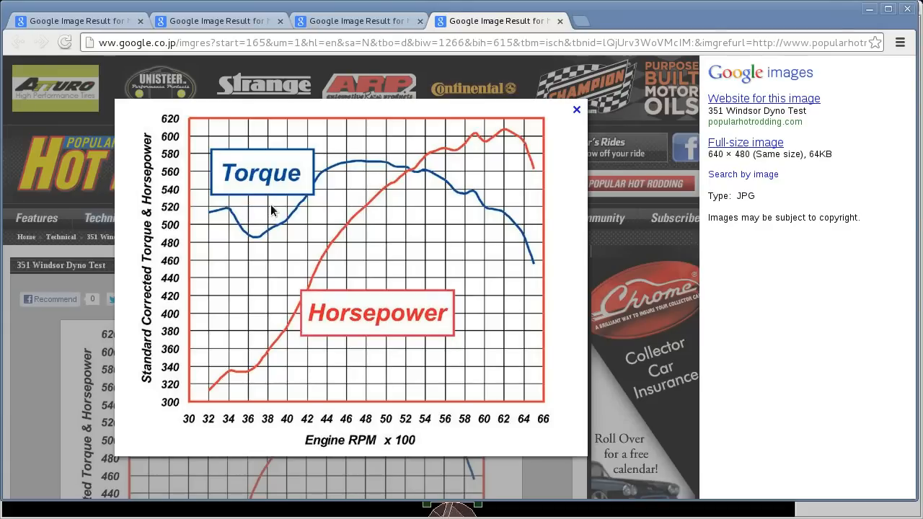
{"action": "mouse_move", "coordinate": [267, 218]}
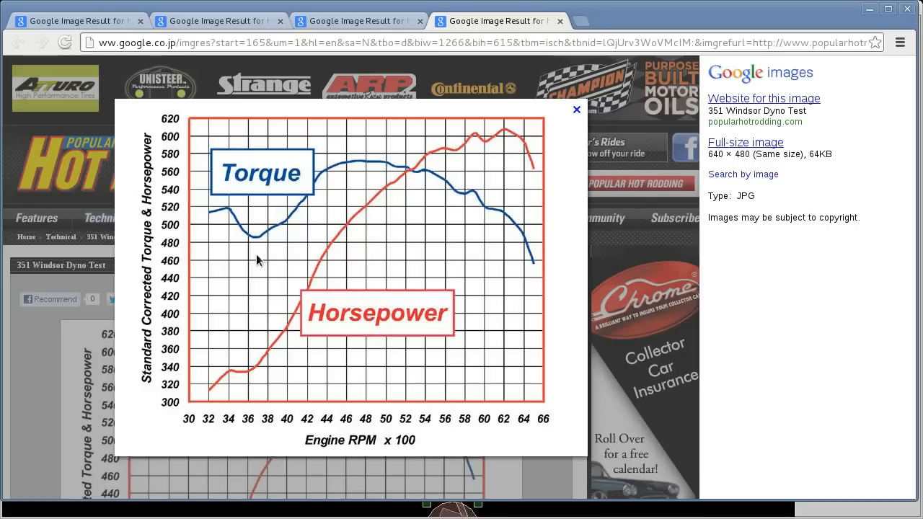
{"action": "mouse_move", "coordinate": [430, 444]}
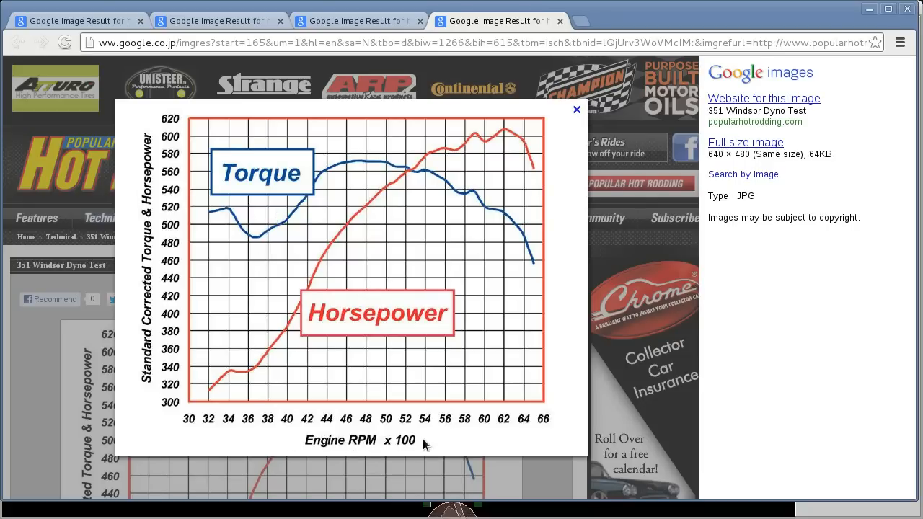
{"action": "mouse_move", "coordinate": [216, 219]}
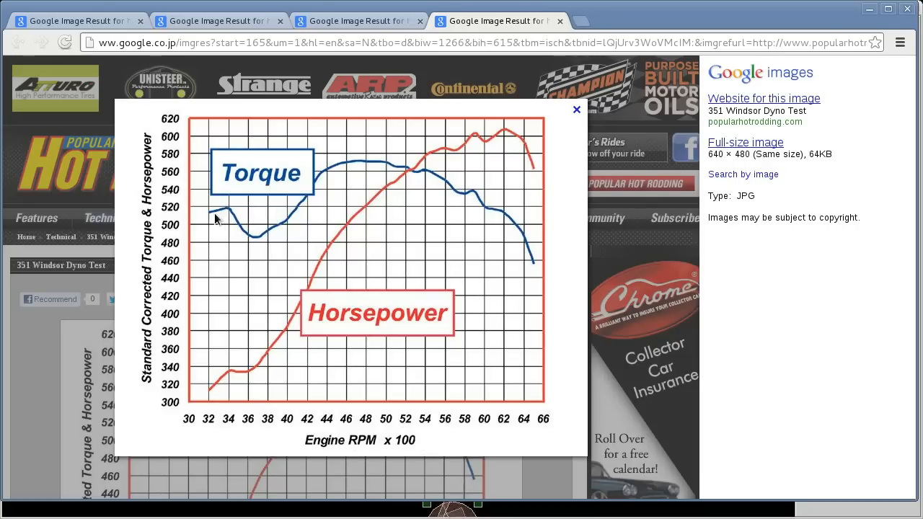
{"action": "mouse_move", "coordinate": [218, 383]}
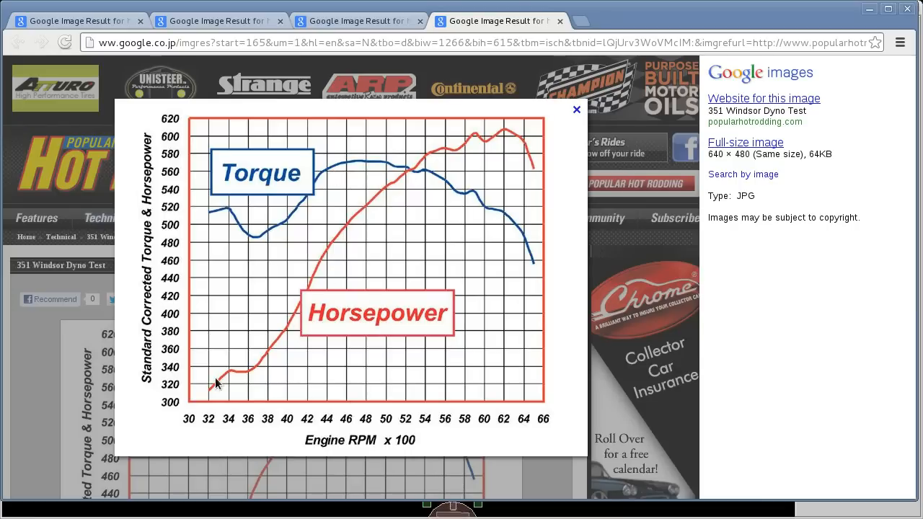
{"action": "mouse_move", "coordinate": [483, 162]}
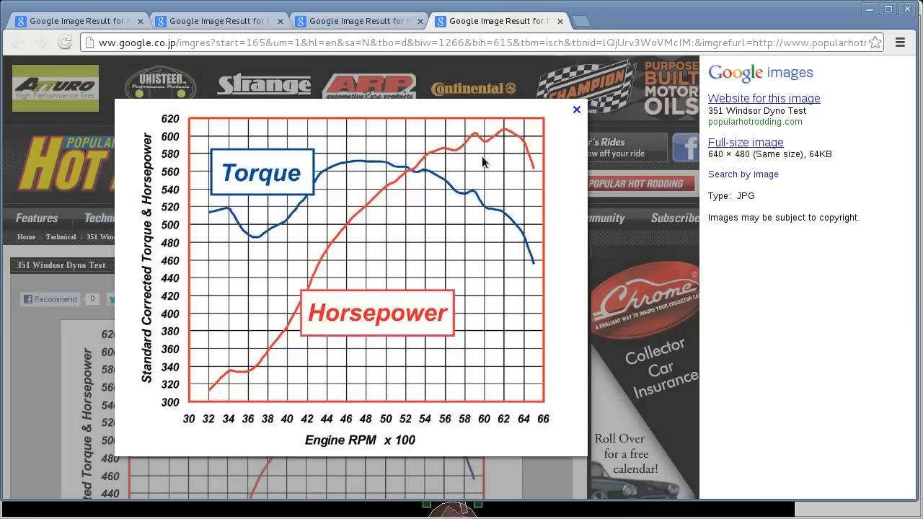
{"action": "mouse_move", "coordinate": [498, 160]}
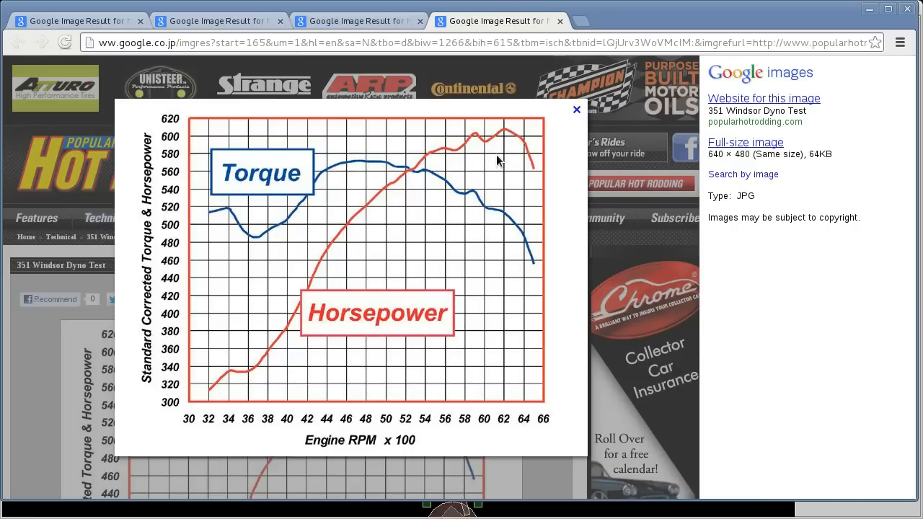
{"action": "mouse_move", "coordinate": [552, 430]}
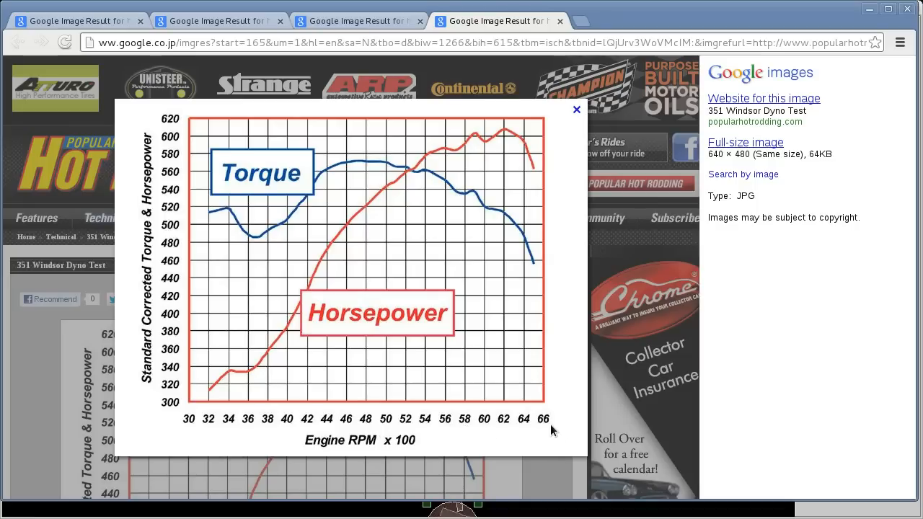
{"action": "mouse_move", "coordinate": [429, 288]}
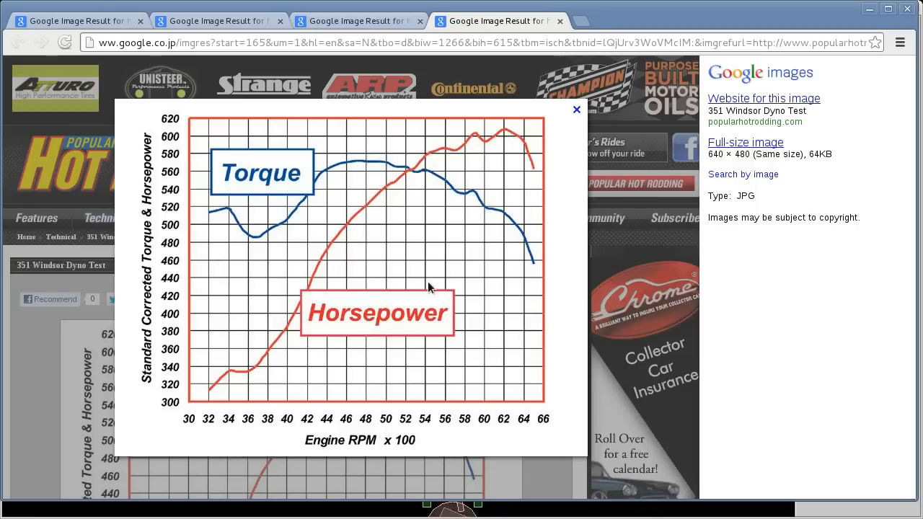
{"action": "mouse_move", "coordinate": [248, 409]}
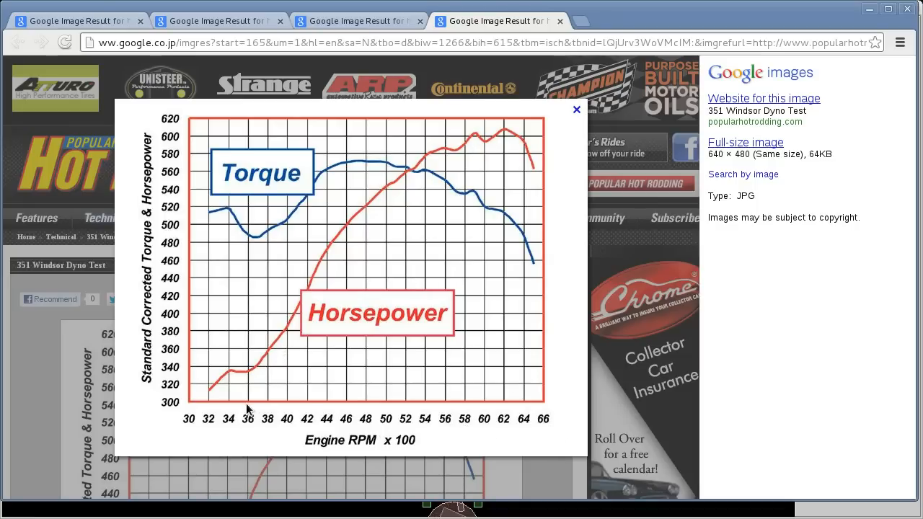
{"action": "mouse_move", "coordinate": [271, 512]}
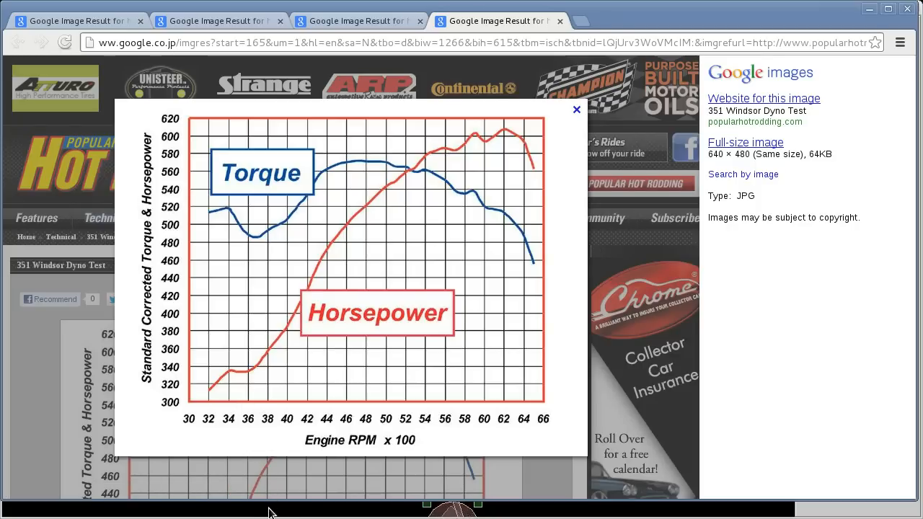
{"action": "mouse_move", "coordinate": [228, 392]}
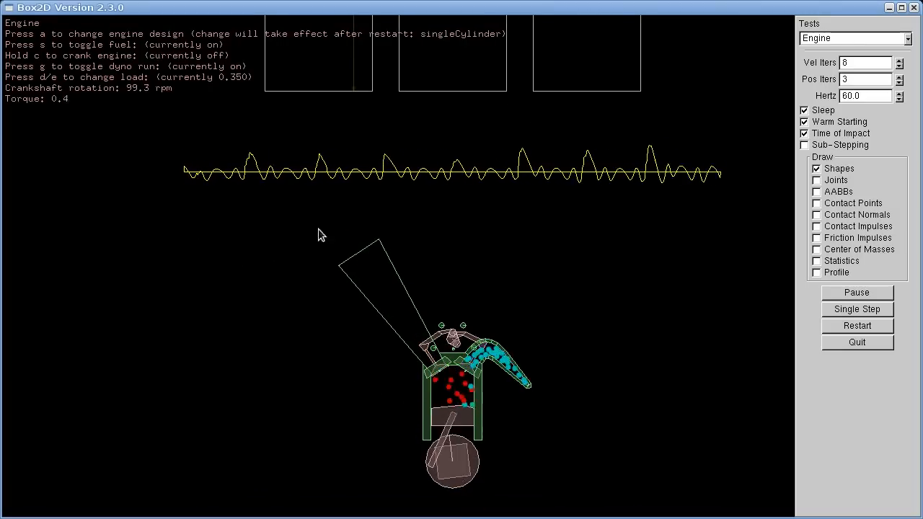
Increase the dyno load with E toward 63, slowing the crankshaft to roughly 59 rpm
{"action": "key", "text": "e"}
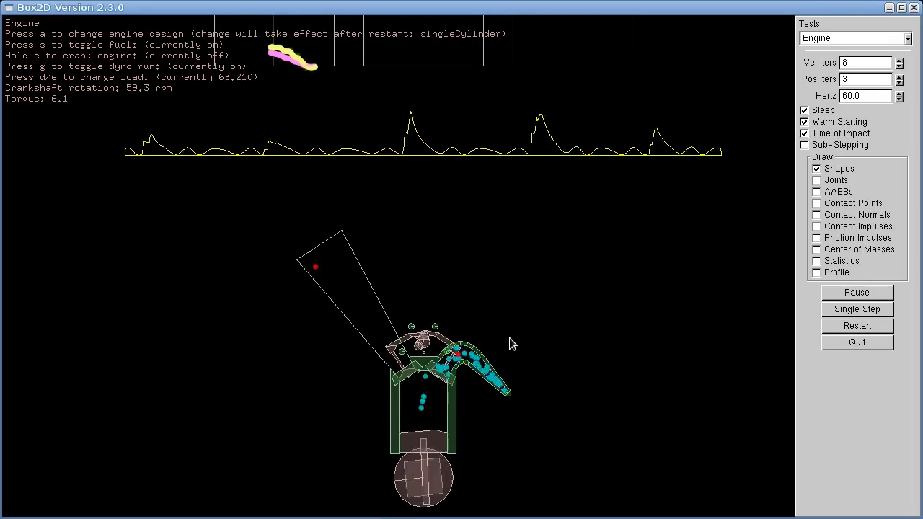
{"action": "mouse_move", "coordinate": [519, 318]}
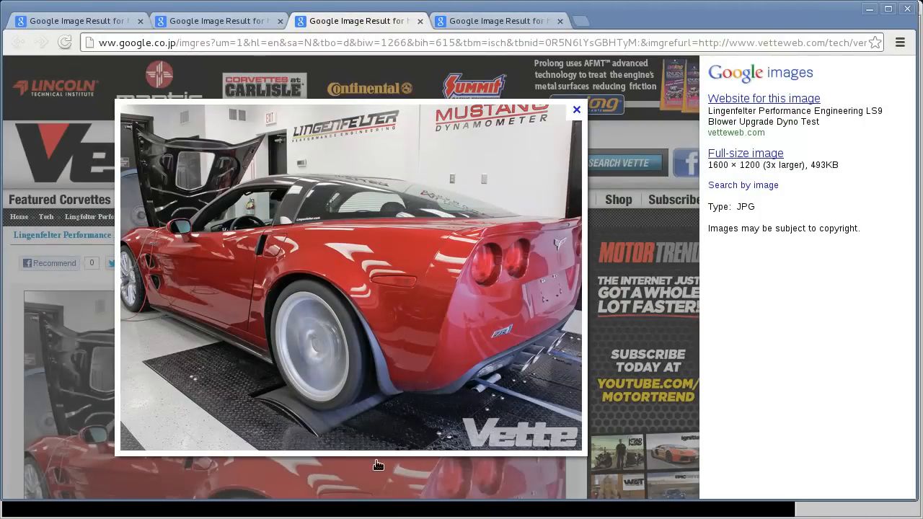
{"action": "mouse_move", "coordinate": [334, 416]}
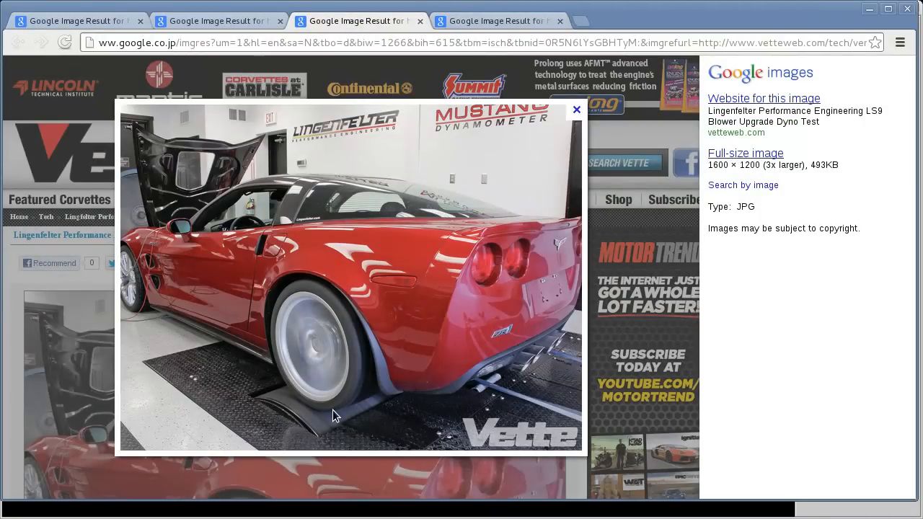
{"action": "mouse_move", "coordinate": [324, 418]}
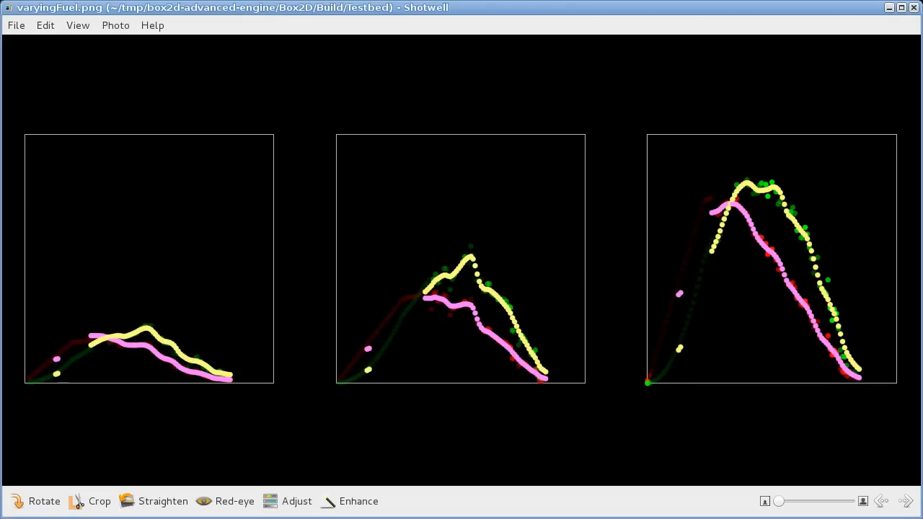
{"action": "mouse_move", "coordinate": [434, 421]}
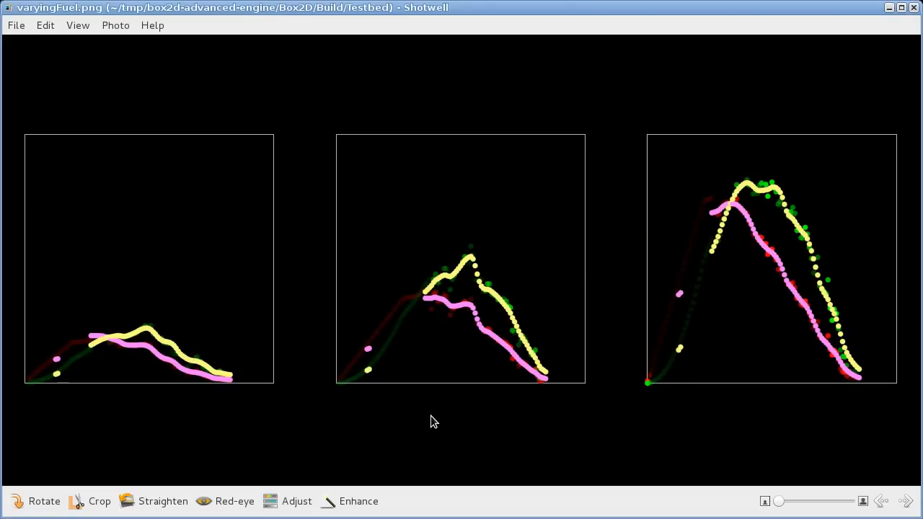
{"action": "mouse_move", "coordinate": [92, 358]}
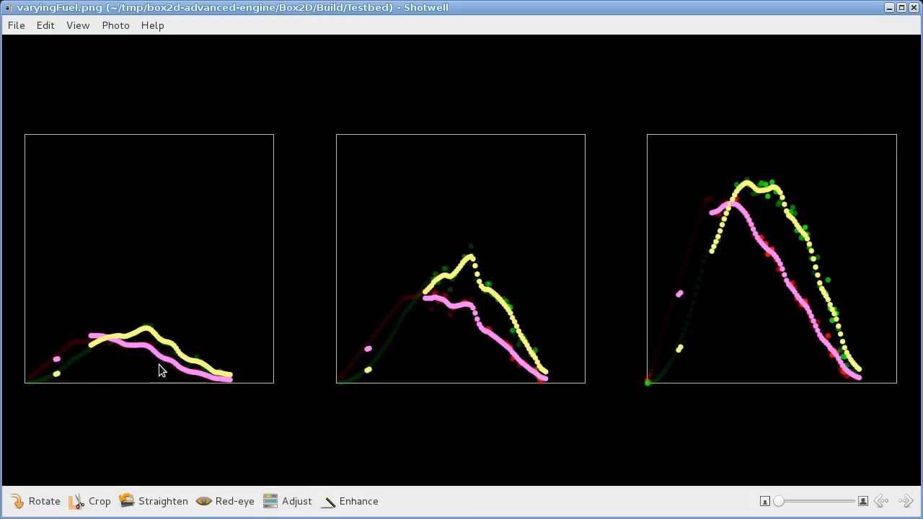
{"action": "mouse_move", "coordinate": [210, 374]}
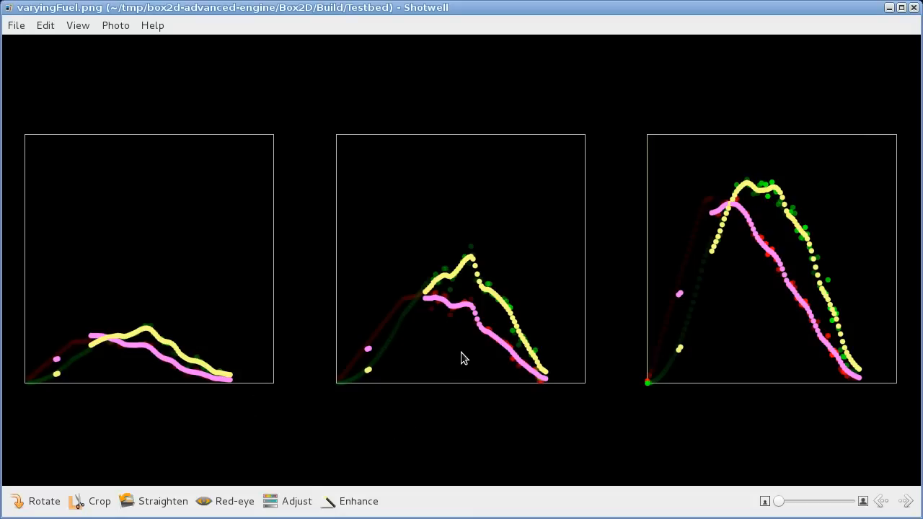
{"action": "mouse_move", "coordinate": [745, 301]}
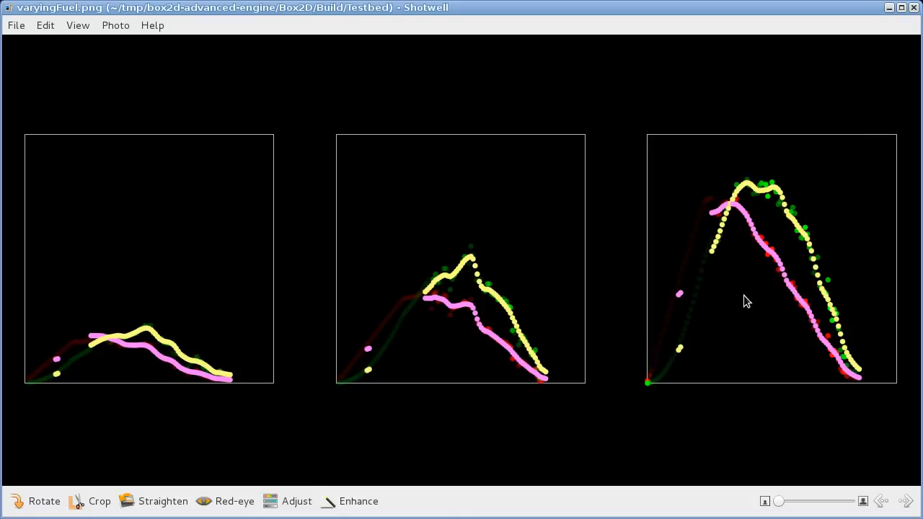
{"action": "mouse_move", "coordinate": [758, 209]}
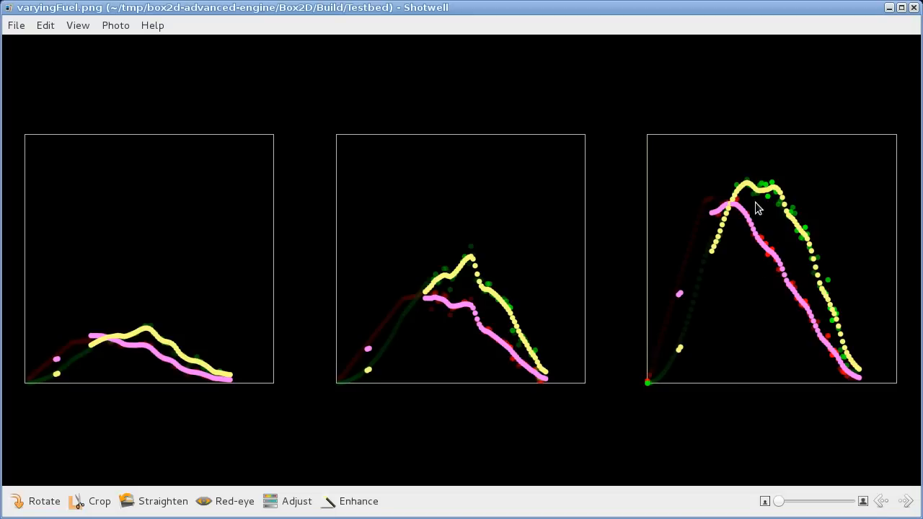
{"action": "mouse_move", "coordinate": [752, 291]}
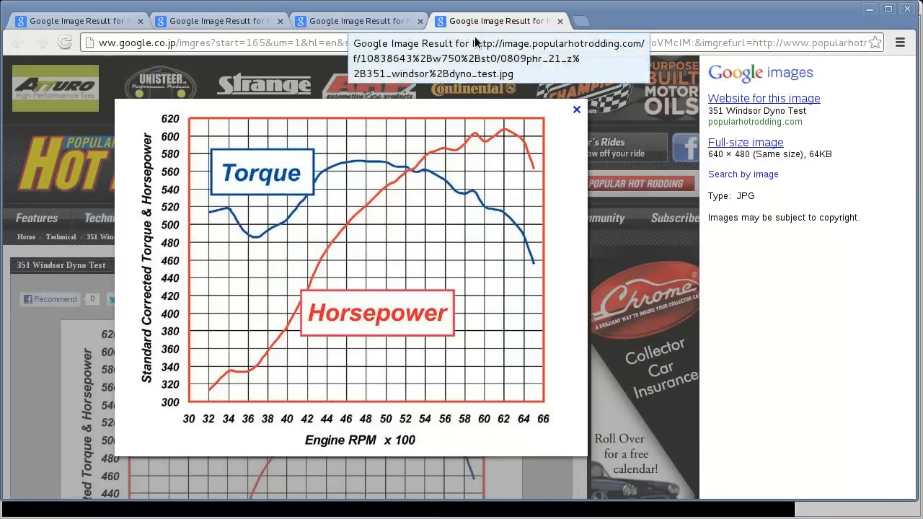
{"action": "mouse_move", "coordinate": [531, 258]}
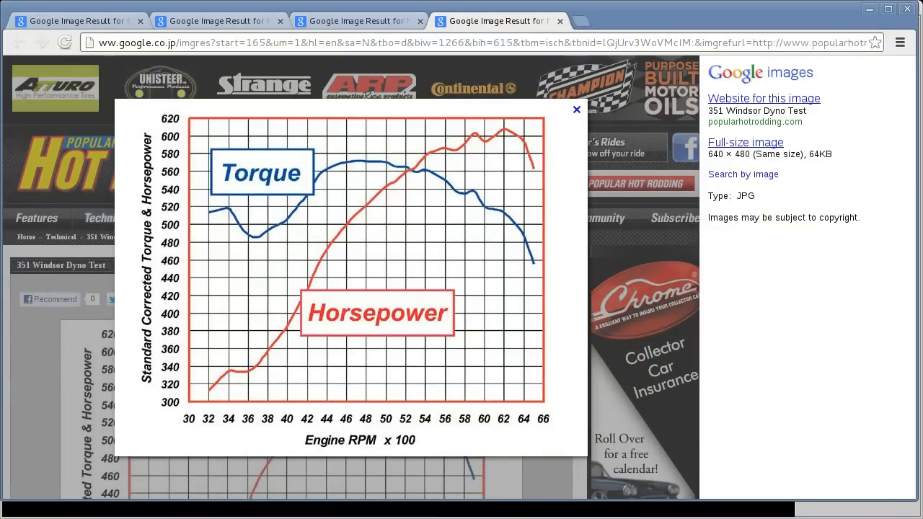
{"action": "mouse_move", "coordinate": [229, 222]}
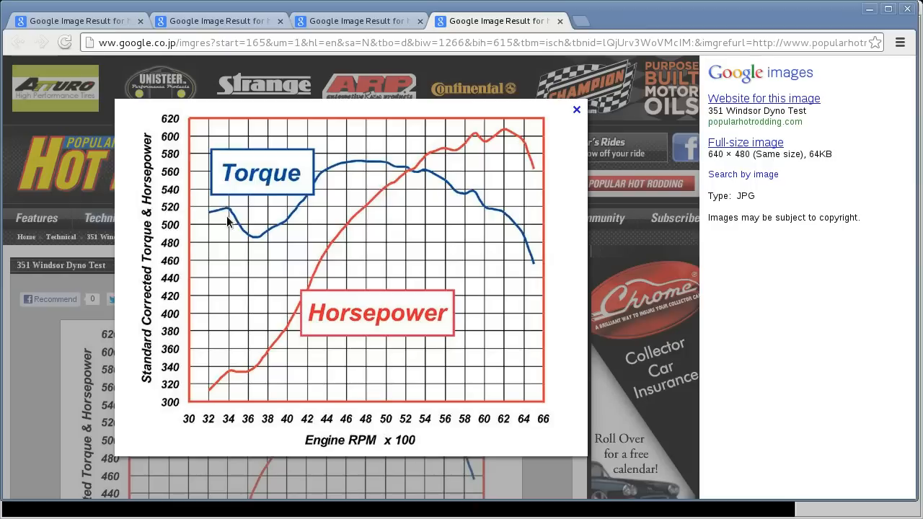
{"action": "mouse_move", "coordinate": [234, 387]}
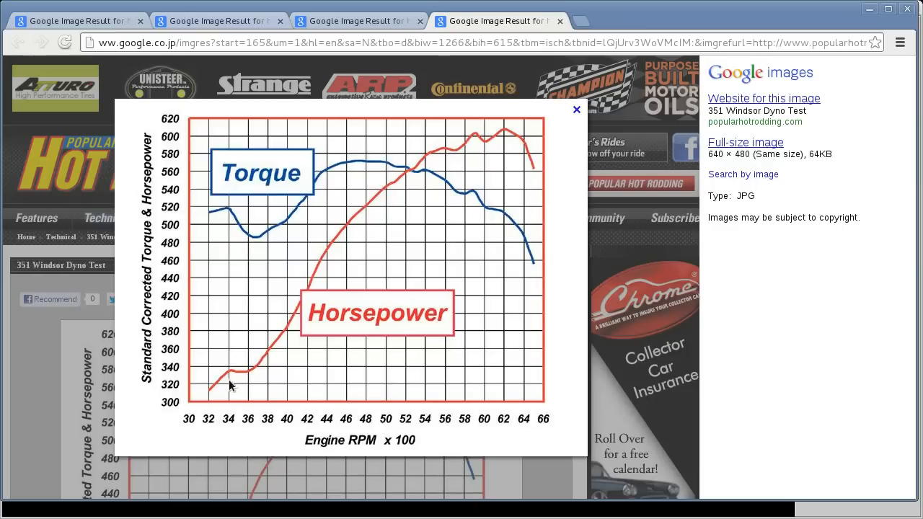
{"action": "mouse_move", "coordinate": [382, 180]}
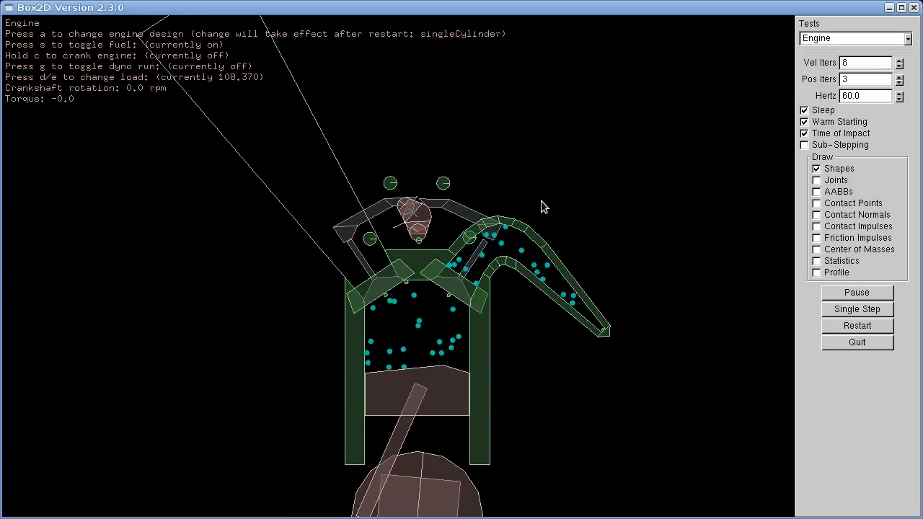
Cycle the engine design to dualCylinder with A for the V-twin run
{"action": "key", "text": "a"}
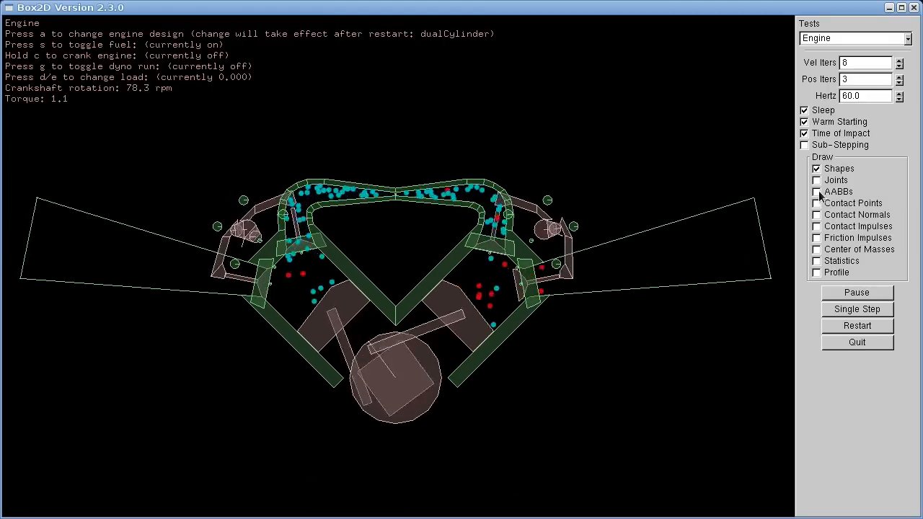
Toggle the Shapes draw option off and back on to view only the gas particles
{"action": "left_click", "coordinate": [816, 167]}
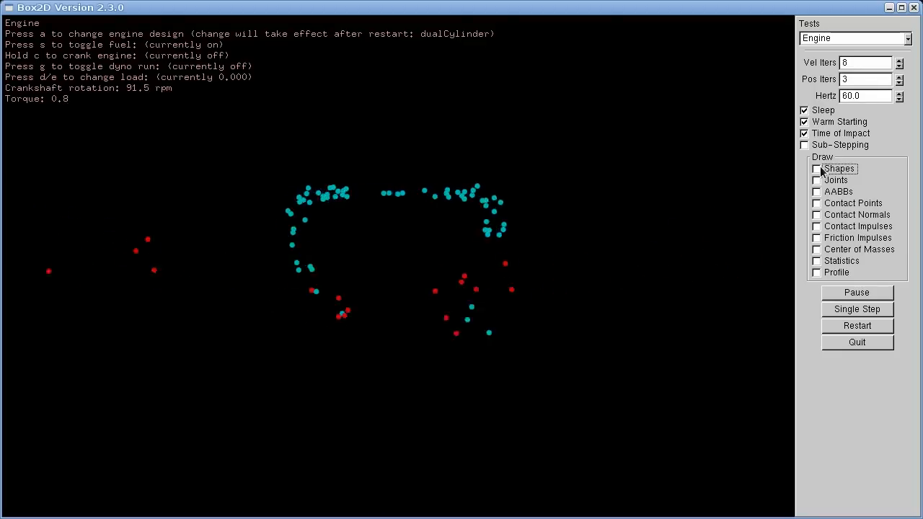
{"action": "left_click", "coordinate": [815, 168]}
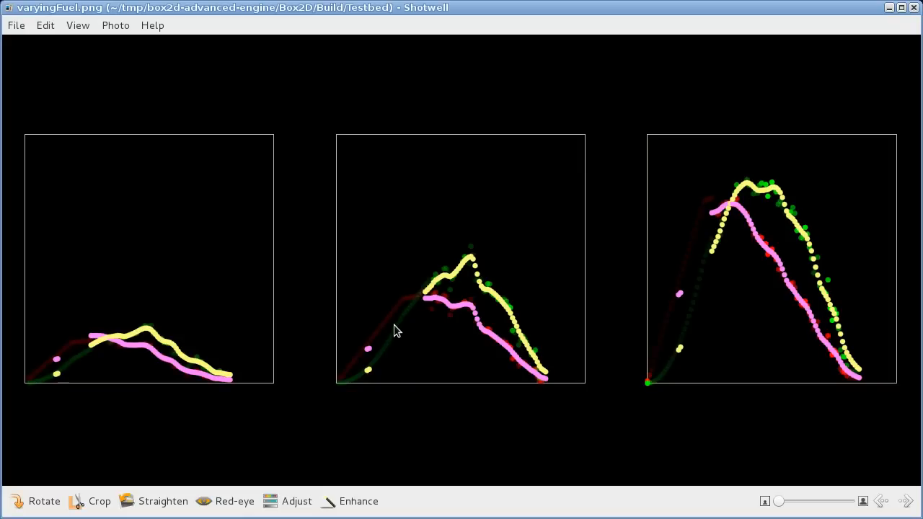
{"action": "mouse_move", "coordinate": [477, 317]}
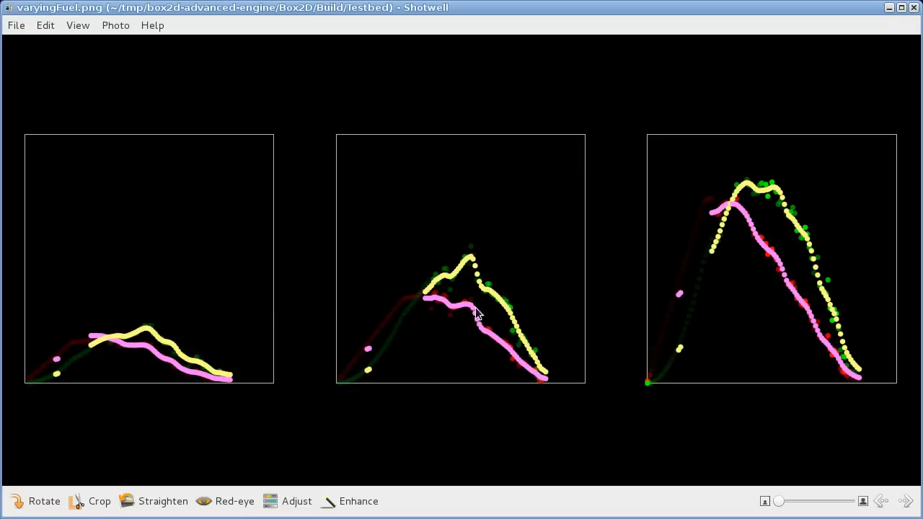
{"action": "mouse_move", "coordinate": [499, 285]}
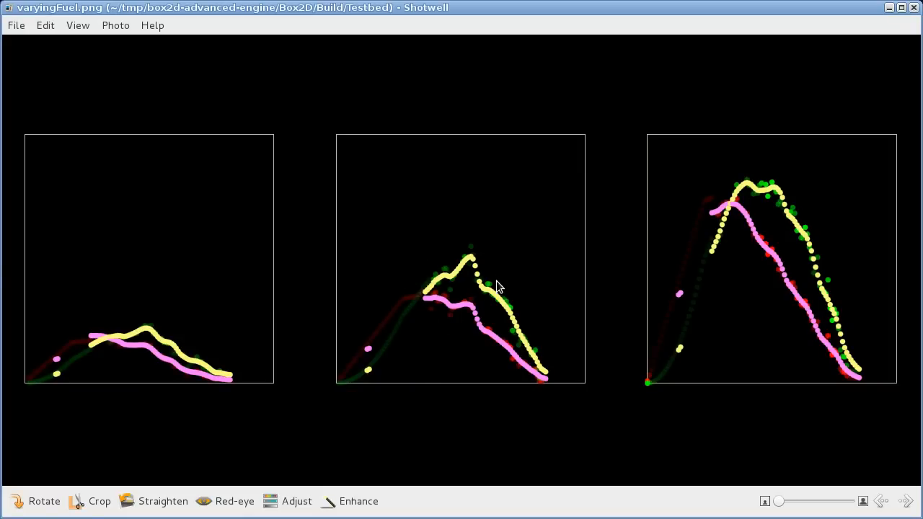
{"action": "mouse_move", "coordinate": [435, 343]}
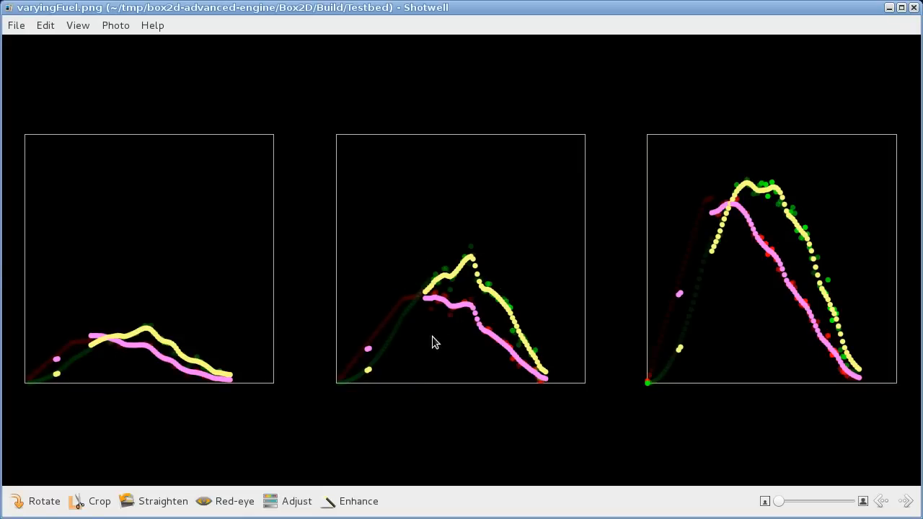
{"action": "mouse_move", "coordinate": [448, 340]}
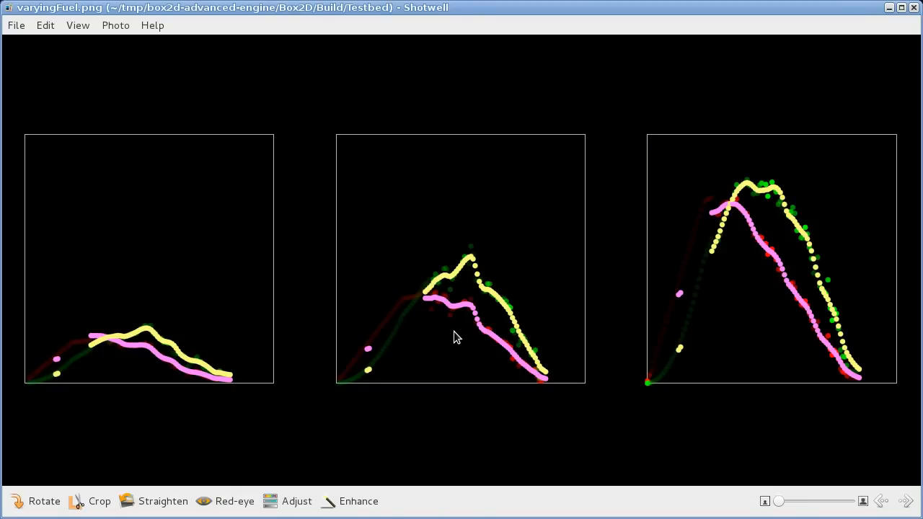
{"action": "mouse_move", "coordinate": [397, 333]}
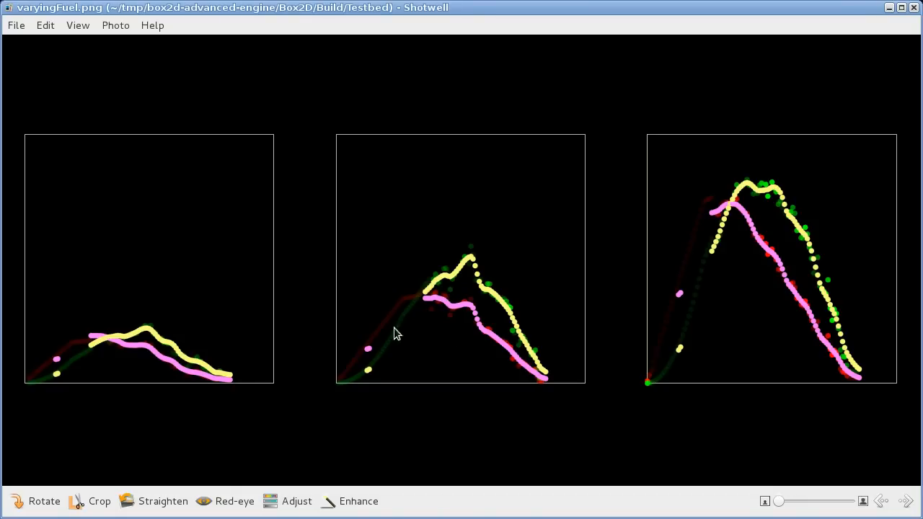
{"action": "mouse_move", "coordinate": [491, 343]}
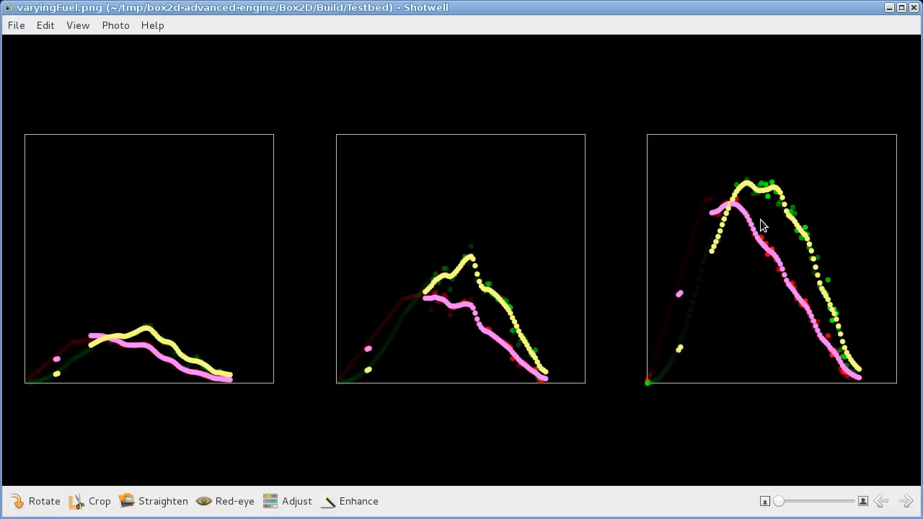
{"action": "mouse_move", "coordinate": [738, 201]}
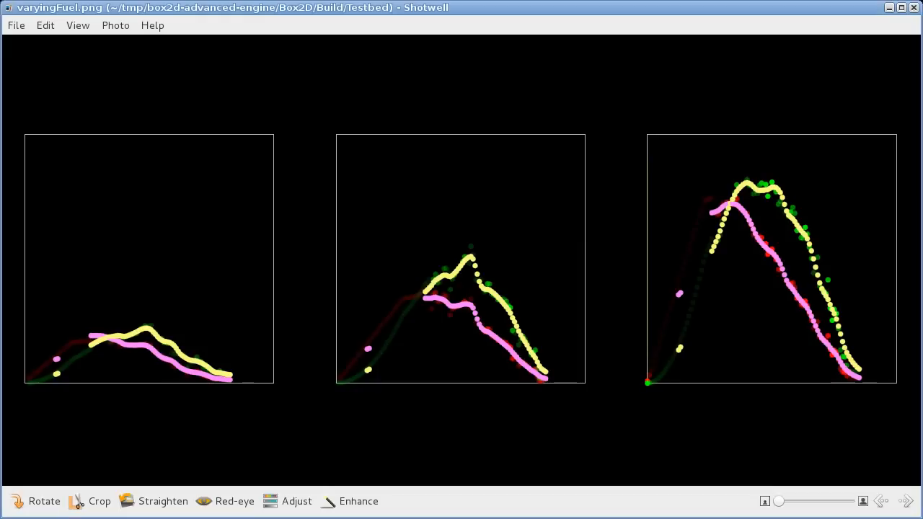
{"action": "mouse_move", "coordinate": [666, 424]}
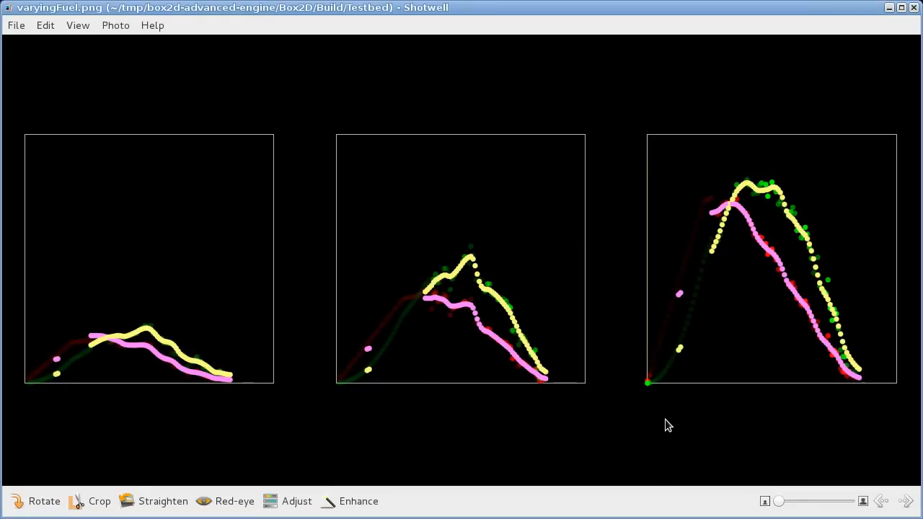
{"action": "mouse_move", "coordinate": [731, 350]}
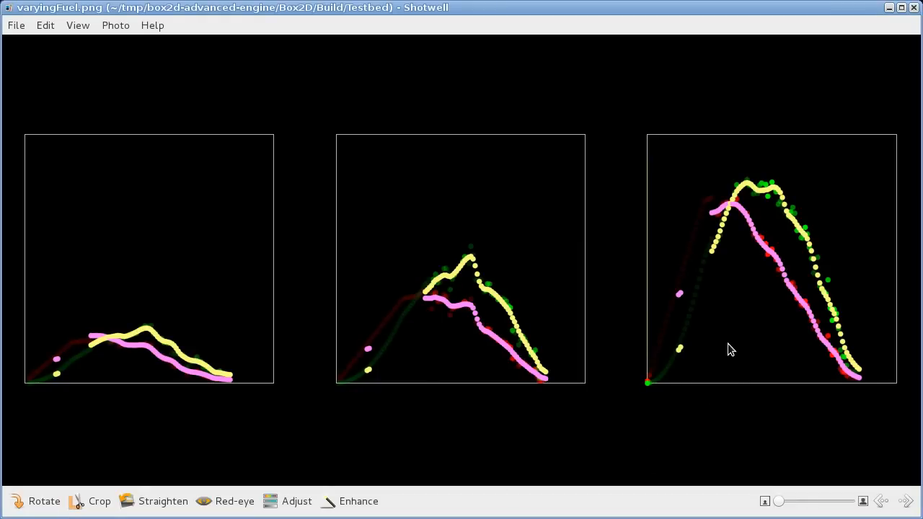
{"action": "mouse_move", "coordinate": [125, 314]}
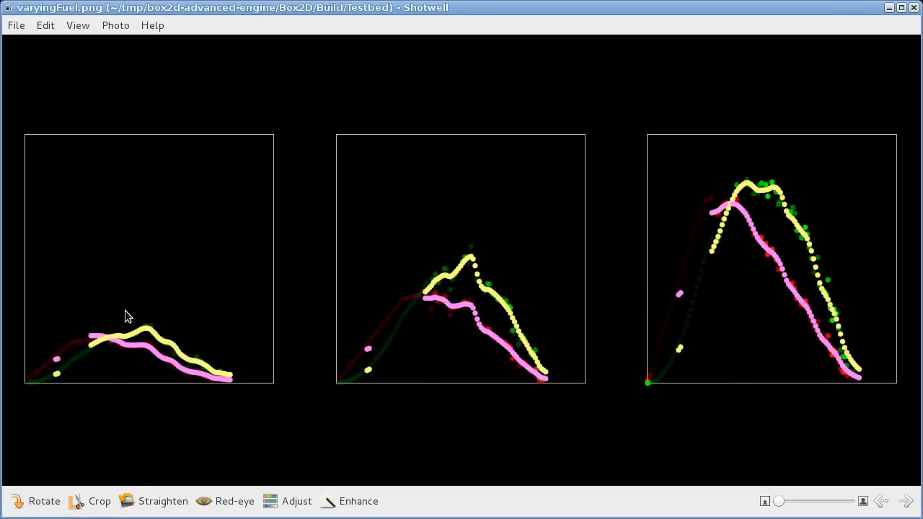
{"action": "mouse_move", "coordinate": [138, 274]}
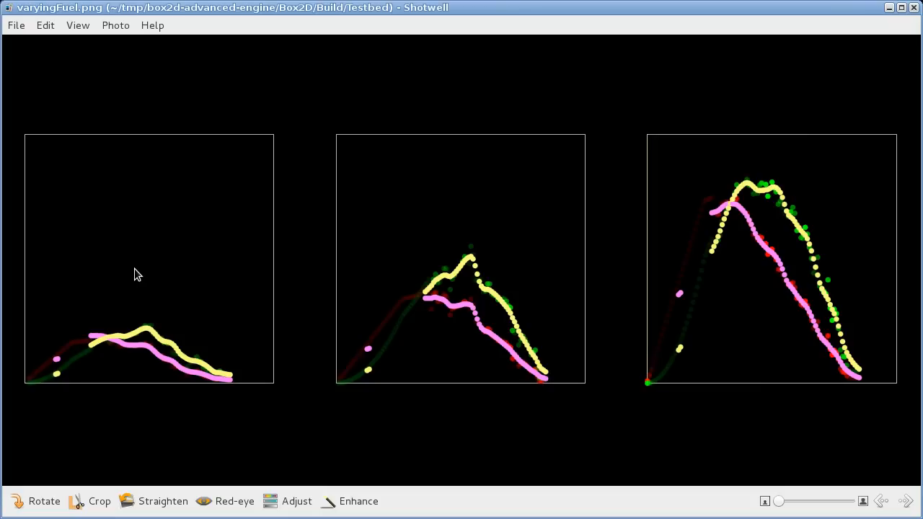
{"action": "mouse_move", "coordinate": [793, 258]}
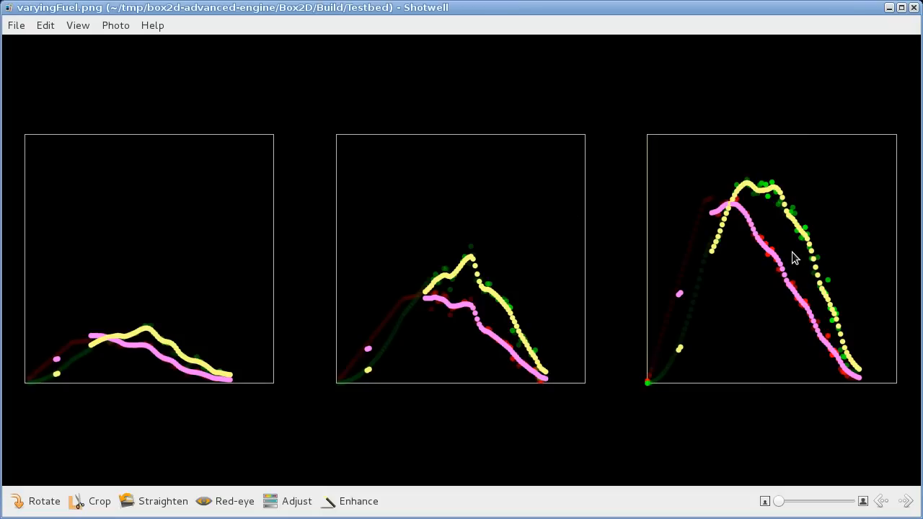
{"action": "mouse_move", "coordinate": [765, 291]}
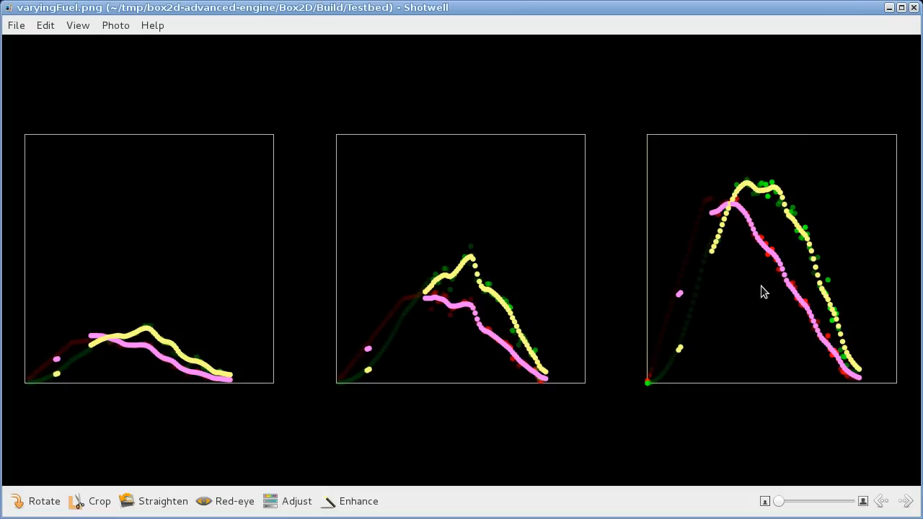
{"action": "mouse_move", "coordinate": [778, 229]}
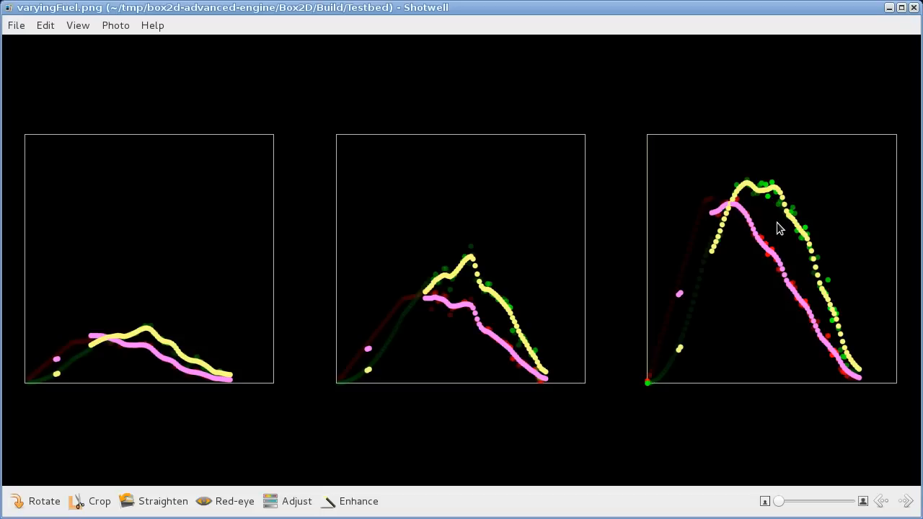
{"action": "mouse_move", "coordinate": [700, 467]}
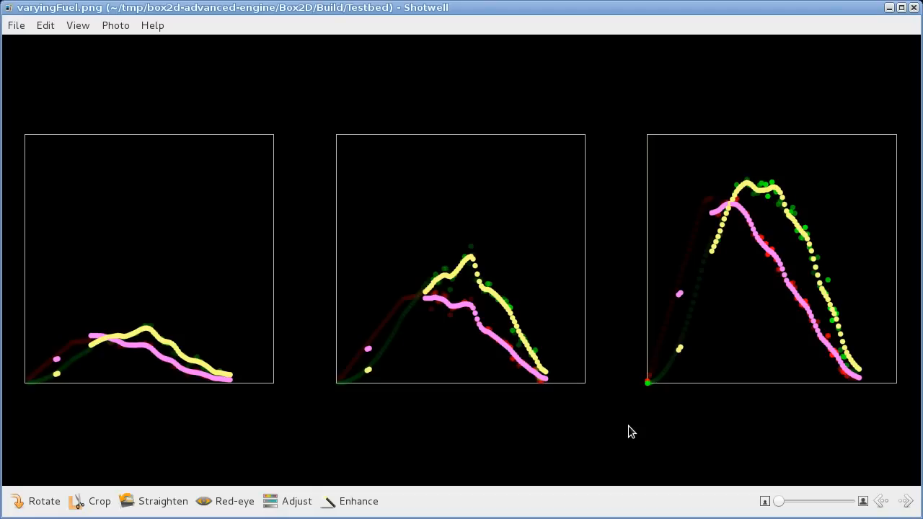
Advance Shotwell to the next dyno comparison image, sameFuel.png
{"action": "key", "text": "Right"}
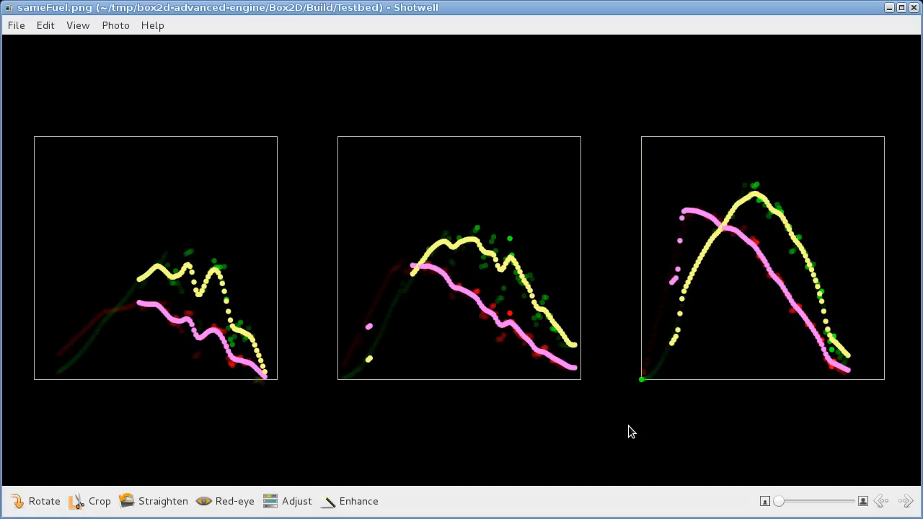
{"action": "mouse_move", "coordinate": [728, 412]}
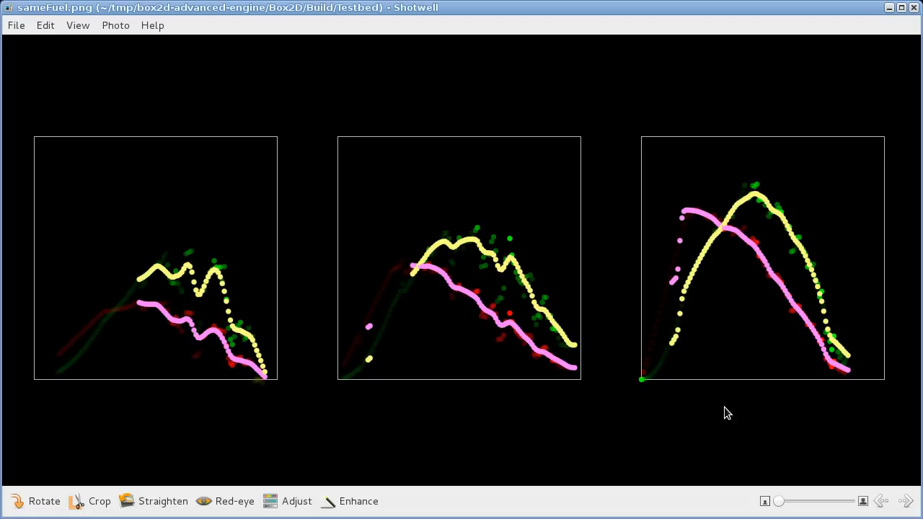
{"action": "mouse_move", "coordinate": [732, 262]}
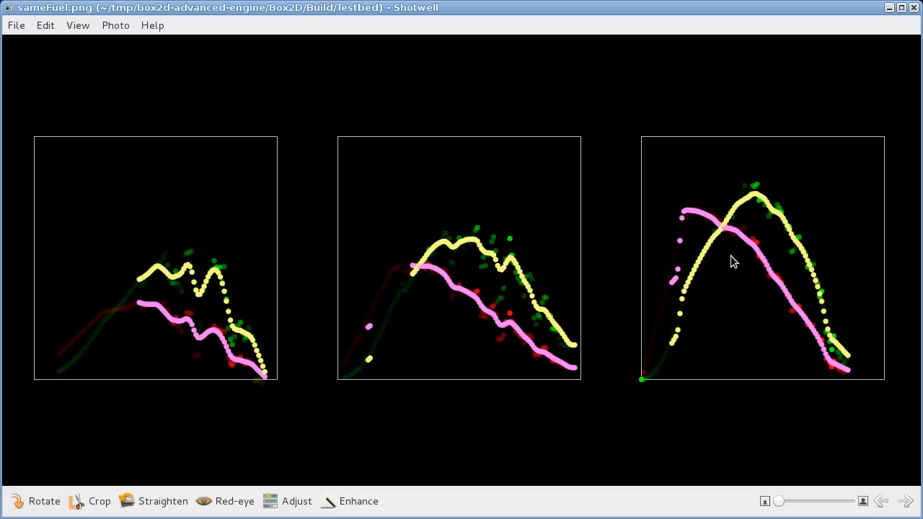
{"action": "mouse_move", "coordinate": [706, 375]}
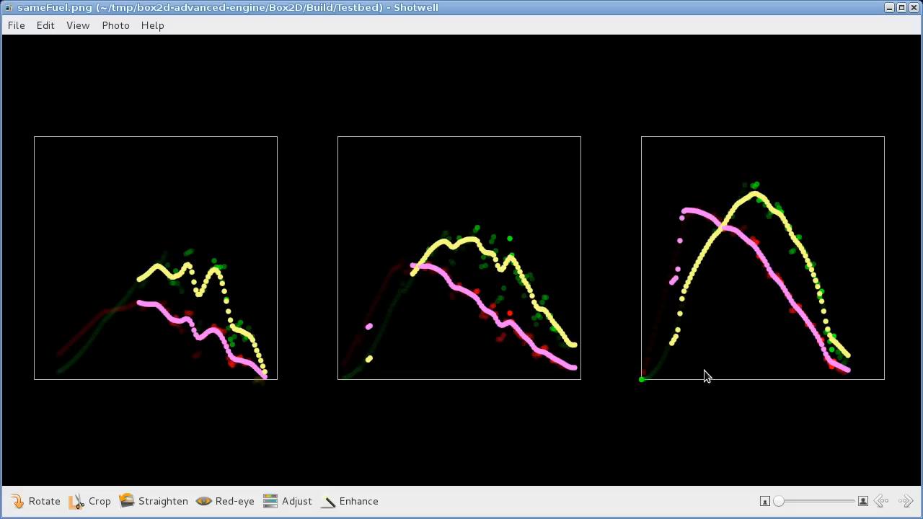
{"action": "mouse_move", "coordinate": [685, 417]}
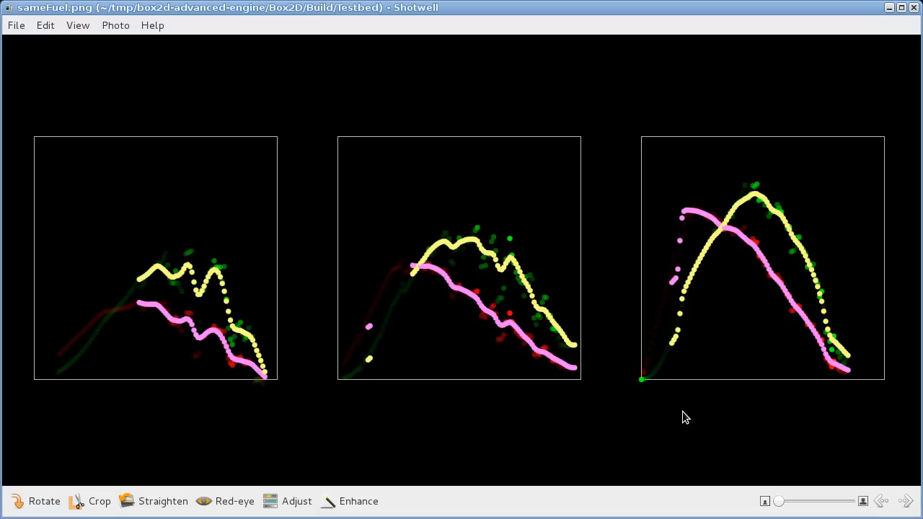
{"action": "mouse_move", "coordinate": [524, 395]}
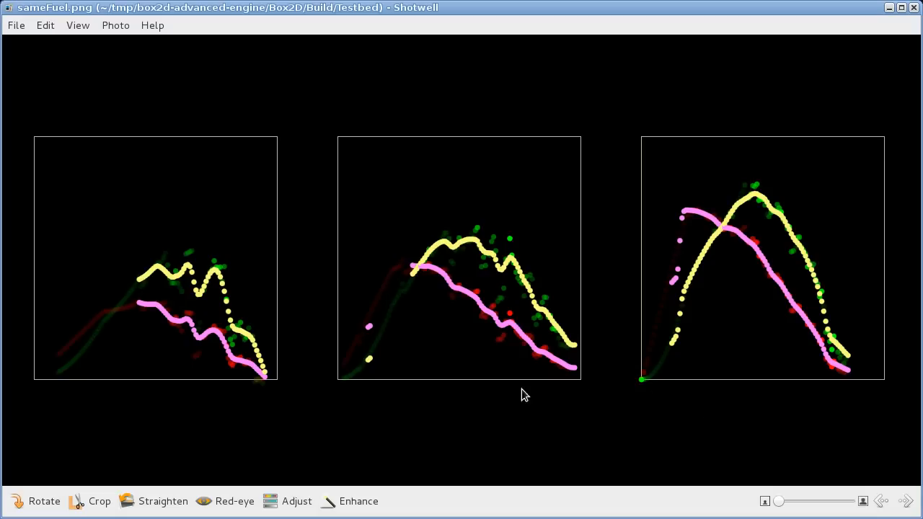
{"action": "mouse_move", "coordinate": [228, 356]}
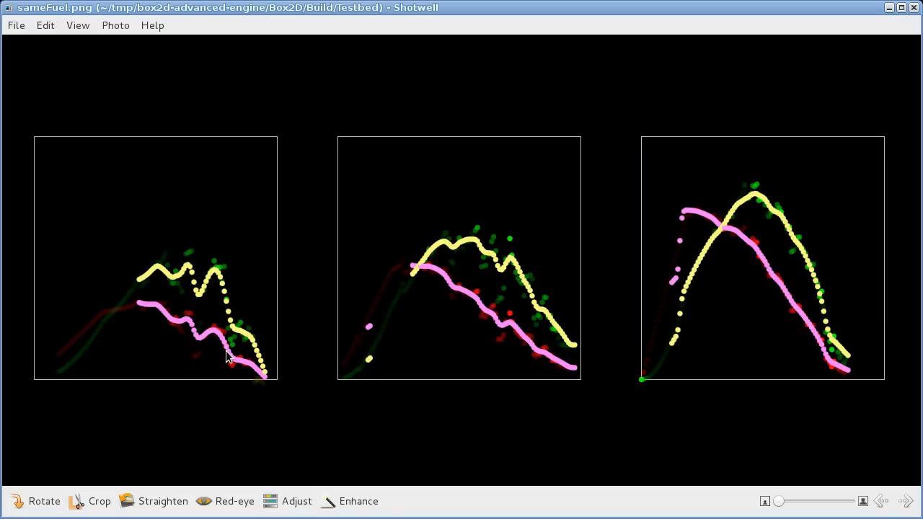
{"action": "mouse_move", "coordinate": [249, 429]}
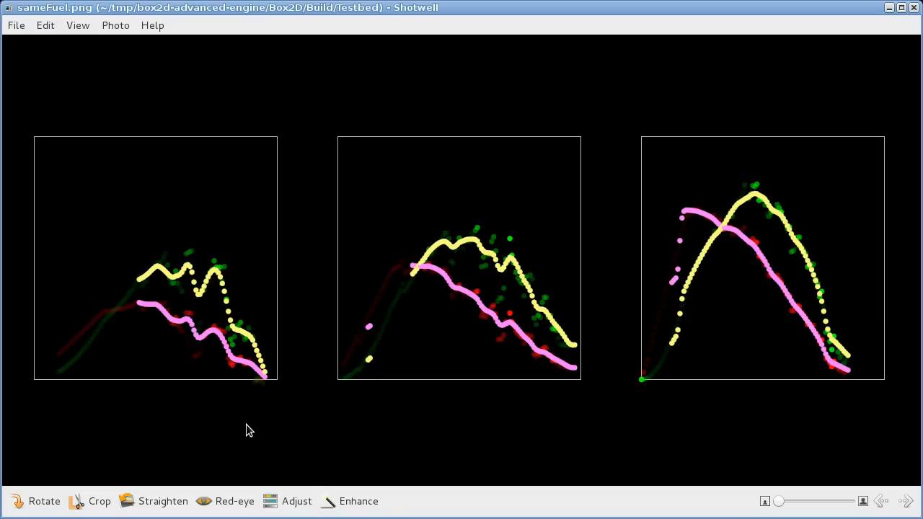
{"action": "mouse_move", "coordinate": [551, 418]}
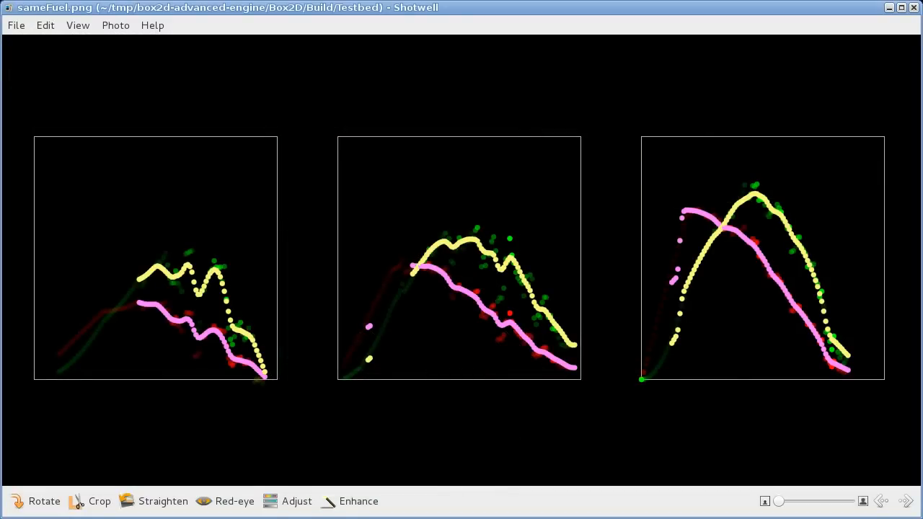
{"action": "mouse_move", "coordinate": [473, 425]}
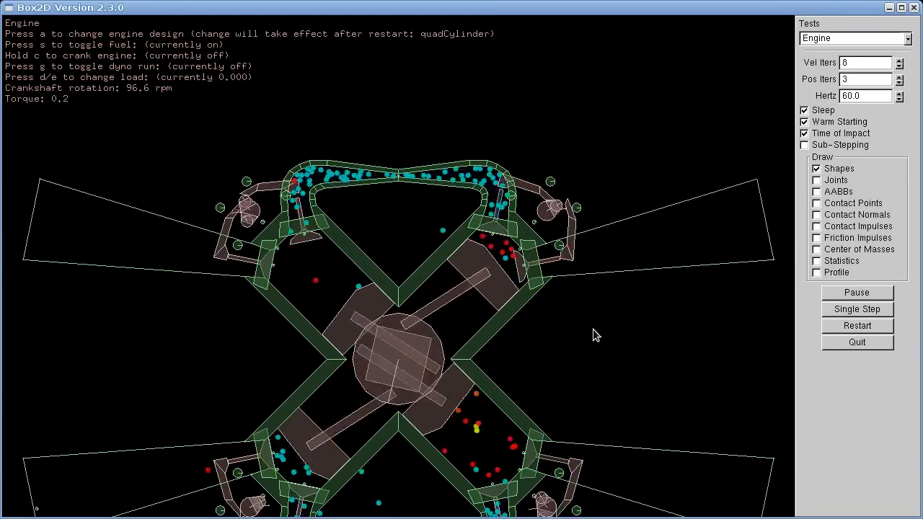
Switch the engine design to boatEngine with A and pause the scene near 0 rpm
{"action": "key", "text": "a"}
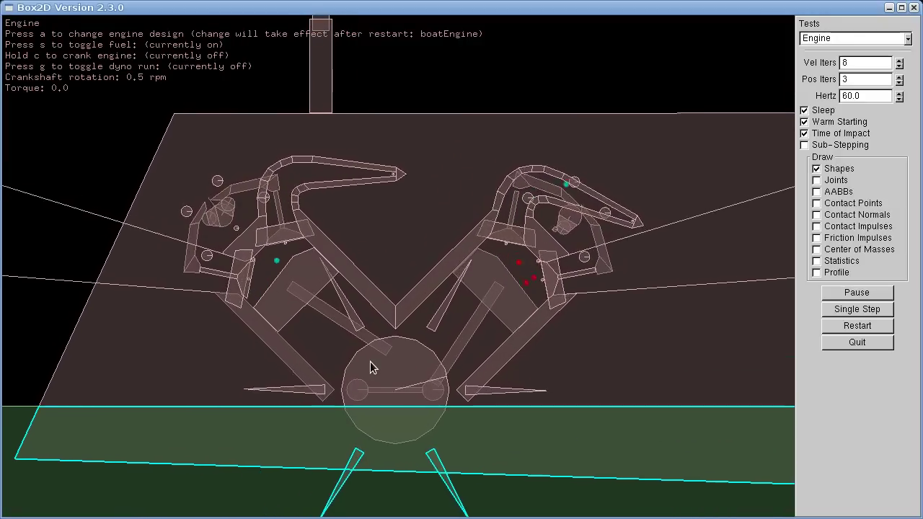
{"action": "left_click", "coordinate": [857, 291]}
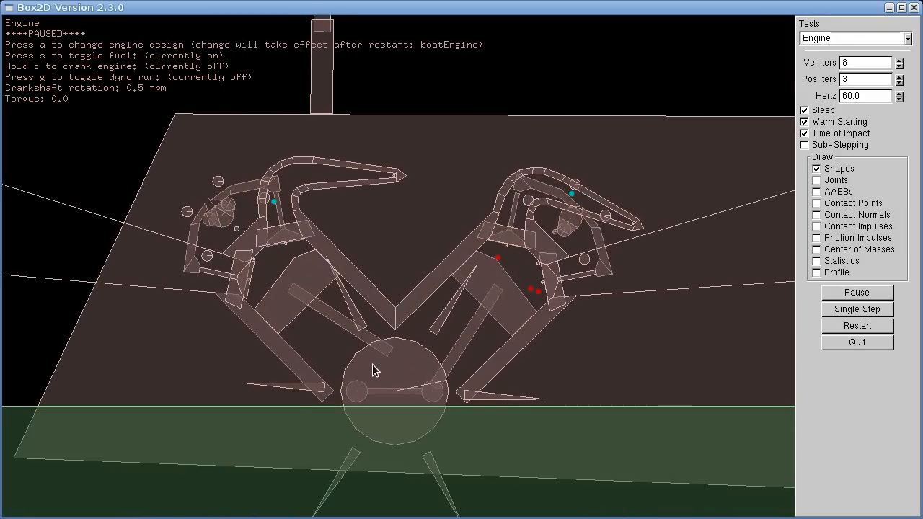
{"action": "mouse_move", "coordinate": [409, 240]}
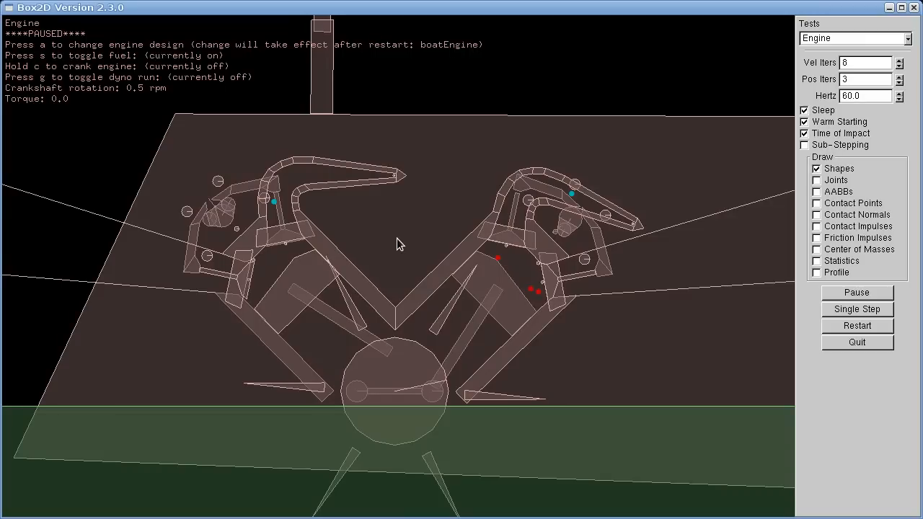
{"action": "mouse_move", "coordinate": [432, 254]}
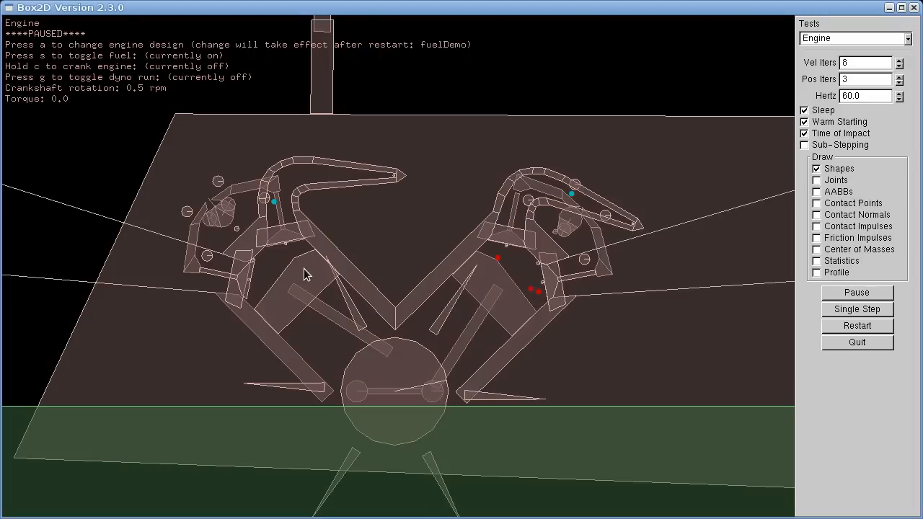
Restart the paused scene on the dualCylinder V-twin design with no fuel burning
{"action": "key", "text": "a"}
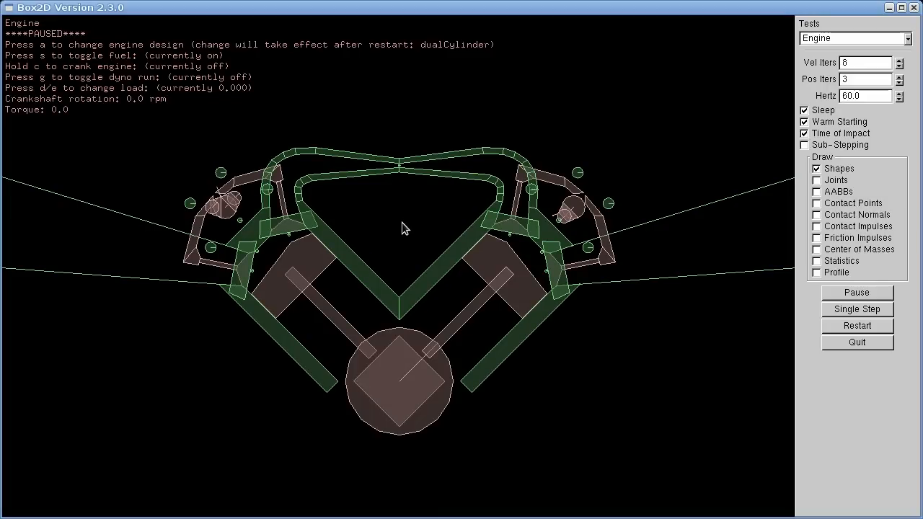
{"action": "mouse_move", "coordinate": [403, 263]}
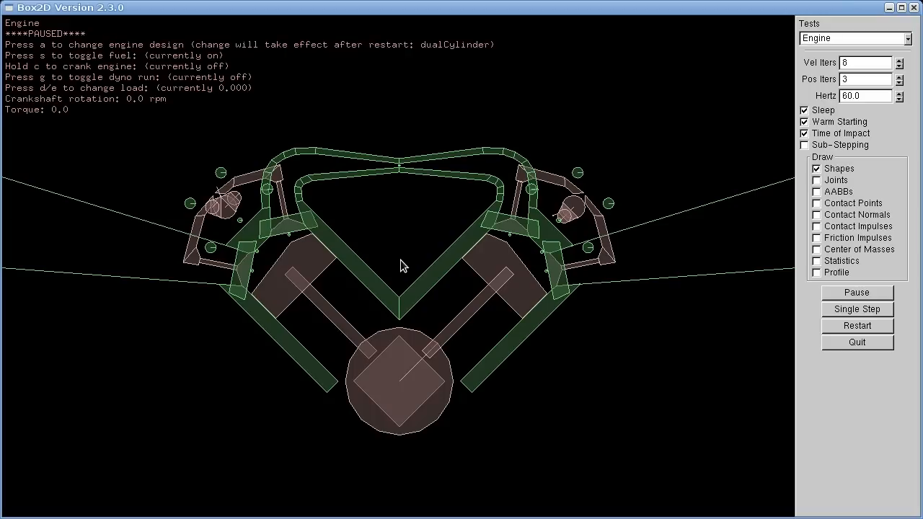
{"action": "mouse_move", "coordinate": [303, 257]}
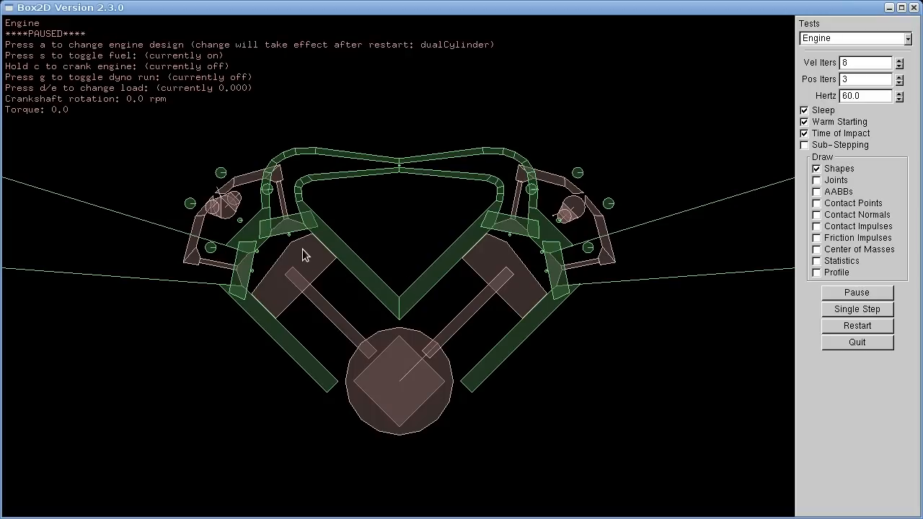
{"action": "mouse_move", "coordinate": [309, 272]}
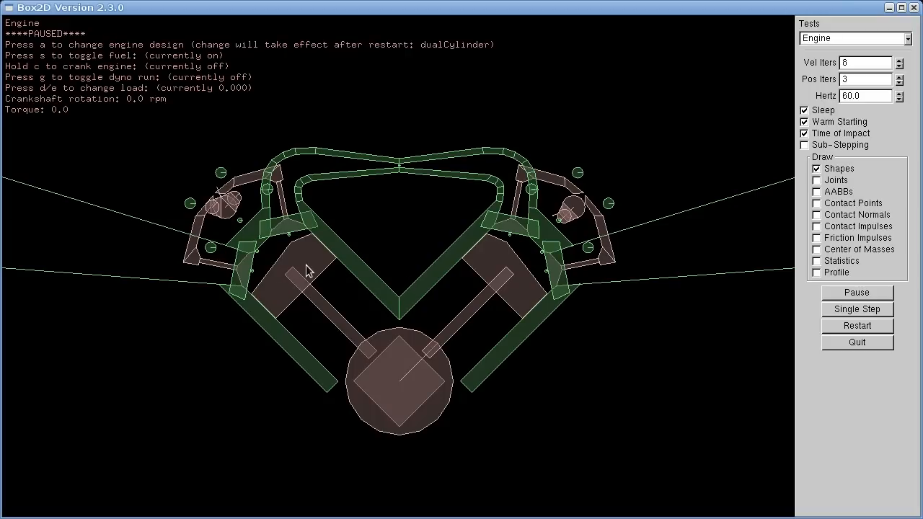
{"action": "mouse_move", "coordinate": [268, 250]}
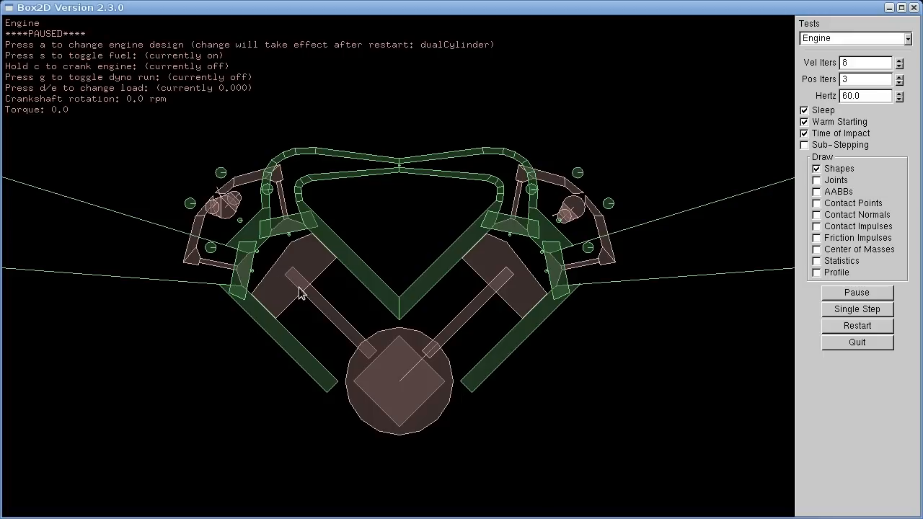
{"action": "mouse_move", "coordinate": [317, 300]}
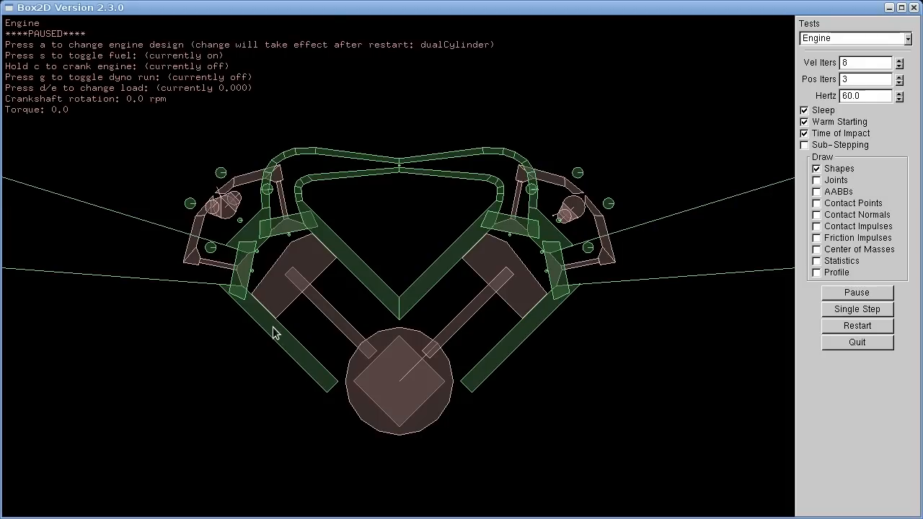
{"action": "mouse_move", "coordinate": [303, 244]}
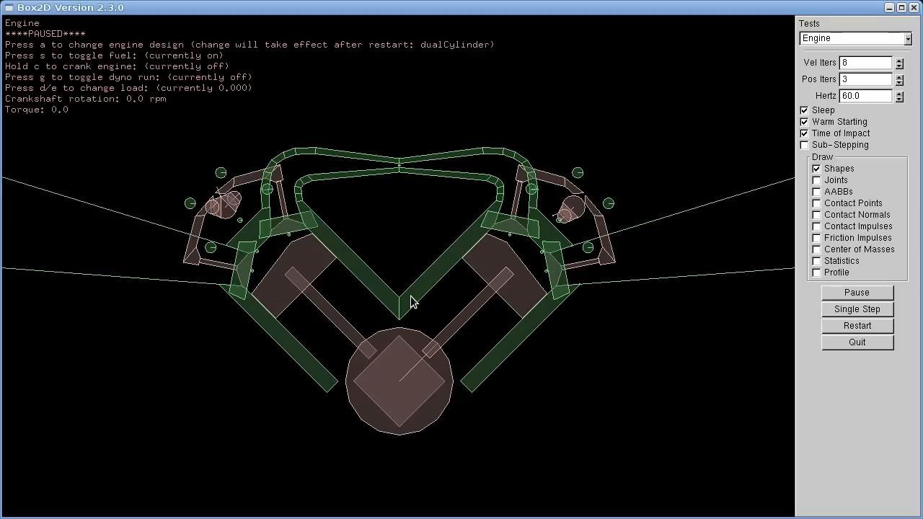
{"action": "key", "text": "a"}
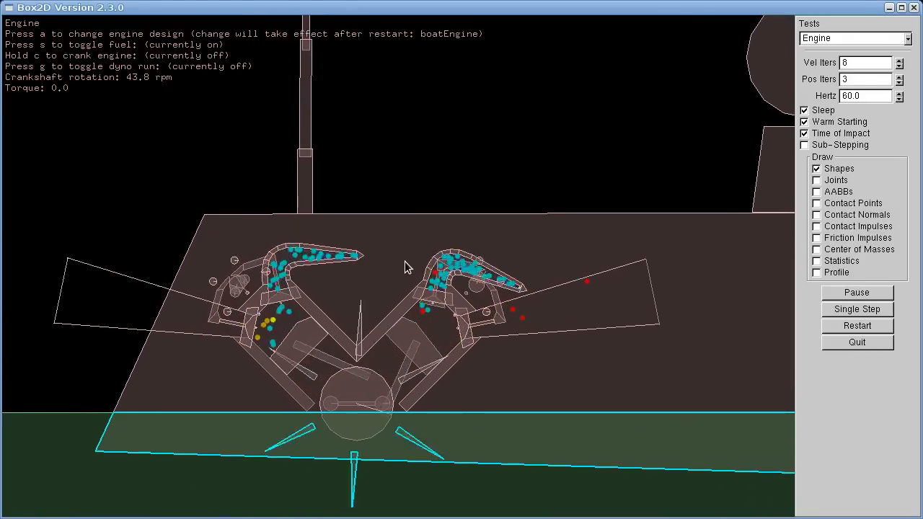
Pause the boat engine at about 44 rpm with fuel in both cylinders
{"action": "left_click", "coordinate": [856, 291]}
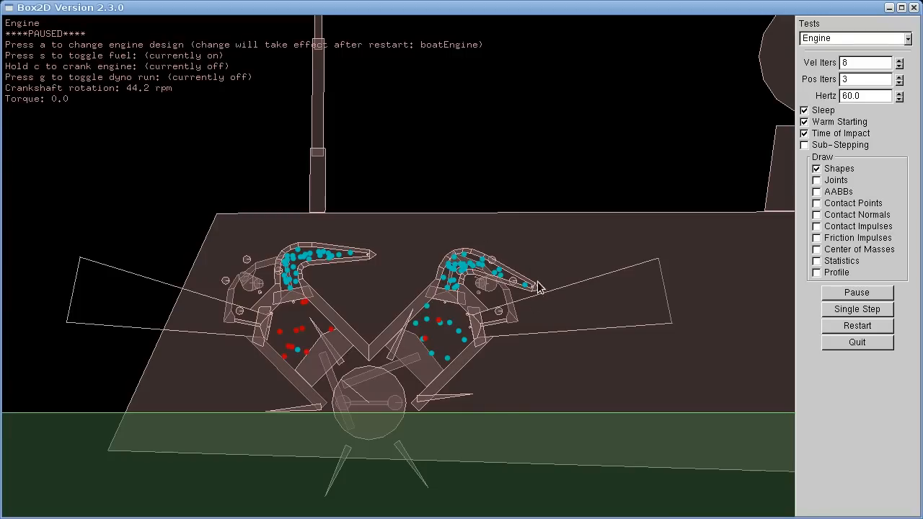
{"action": "mouse_move", "coordinate": [377, 253]}
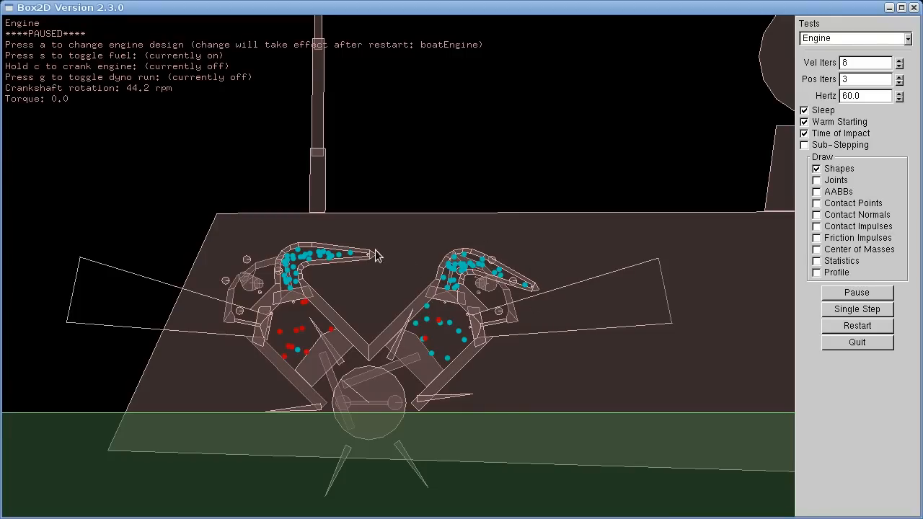
{"action": "mouse_move", "coordinate": [409, 263]}
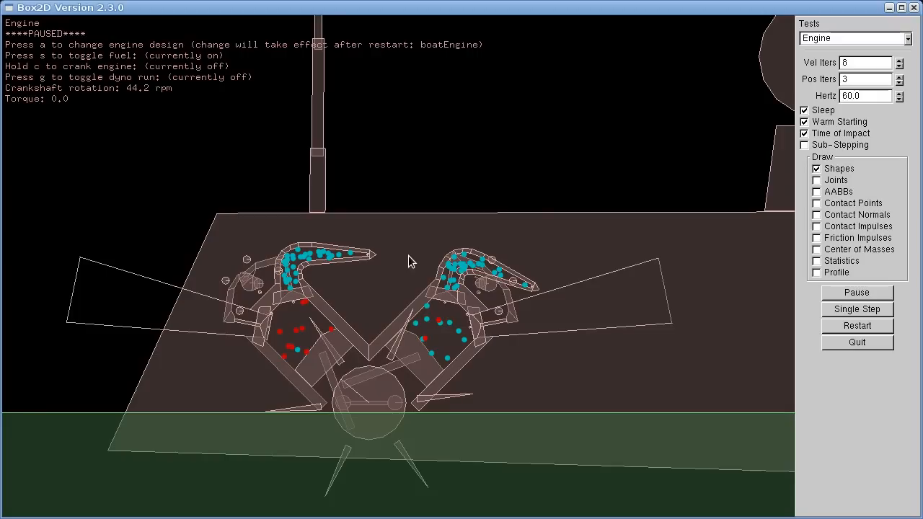
{"action": "mouse_move", "coordinate": [366, 256]}
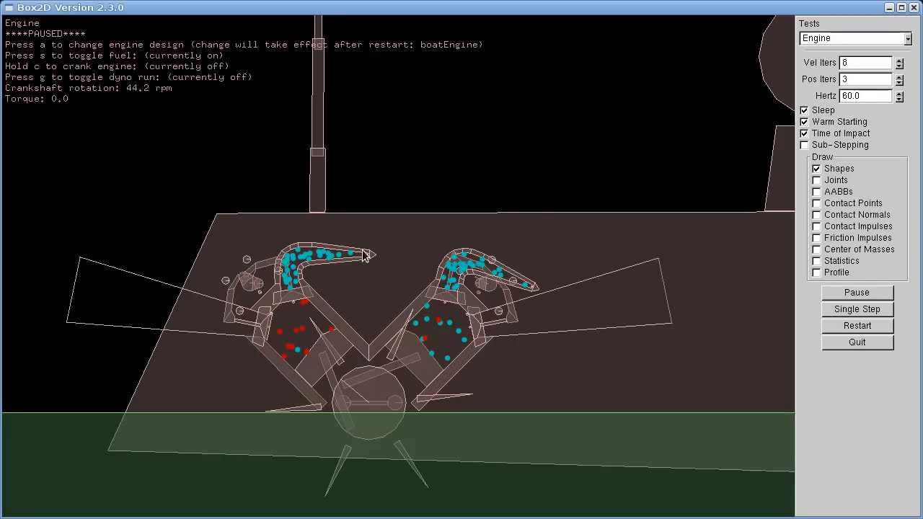
{"action": "mouse_move", "coordinate": [446, 267]}
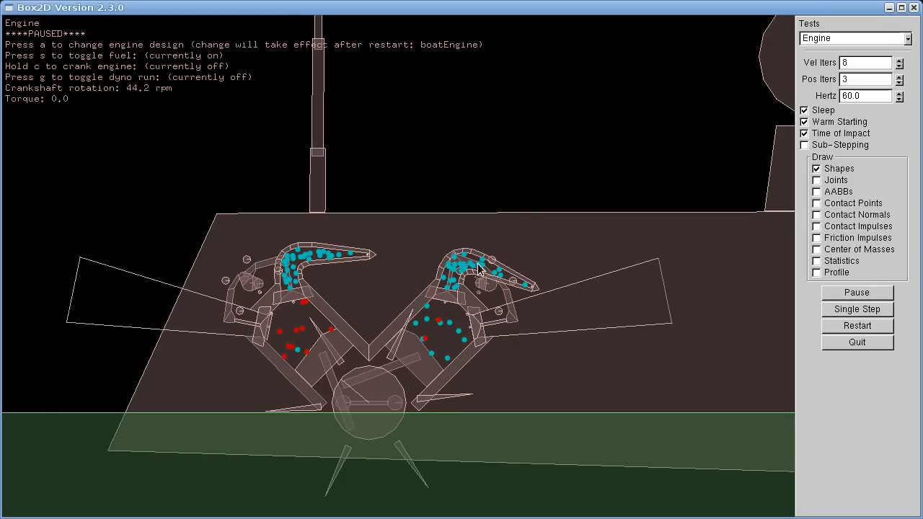
{"action": "mouse_move", "coordinate": [381, 262]}
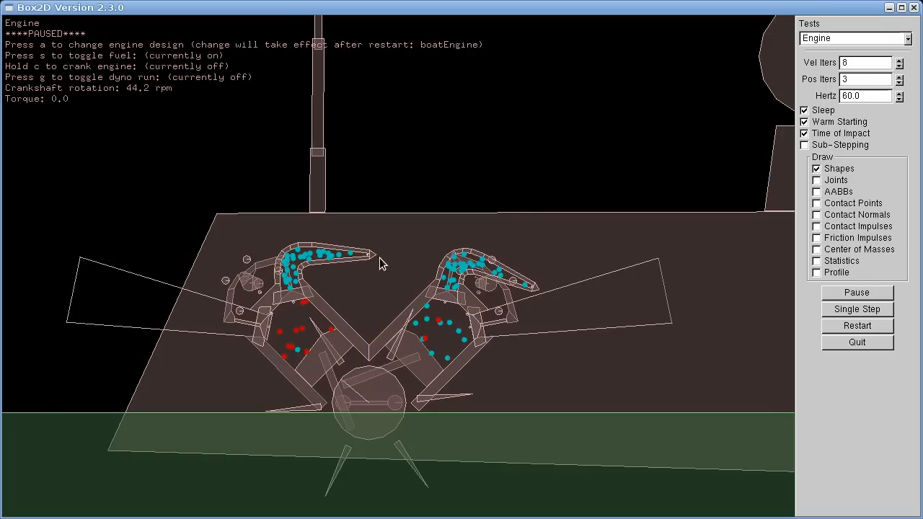
{"action": "mouse_move", "coordinate": [405, 258]}
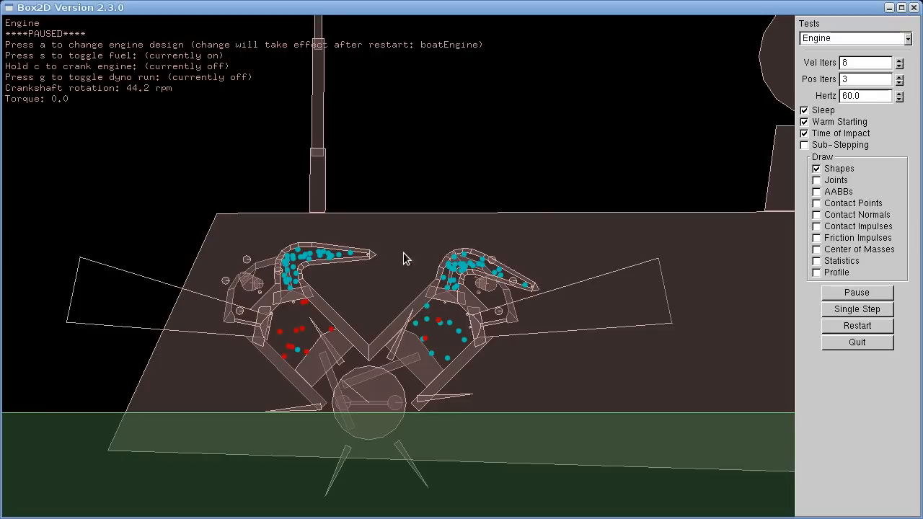